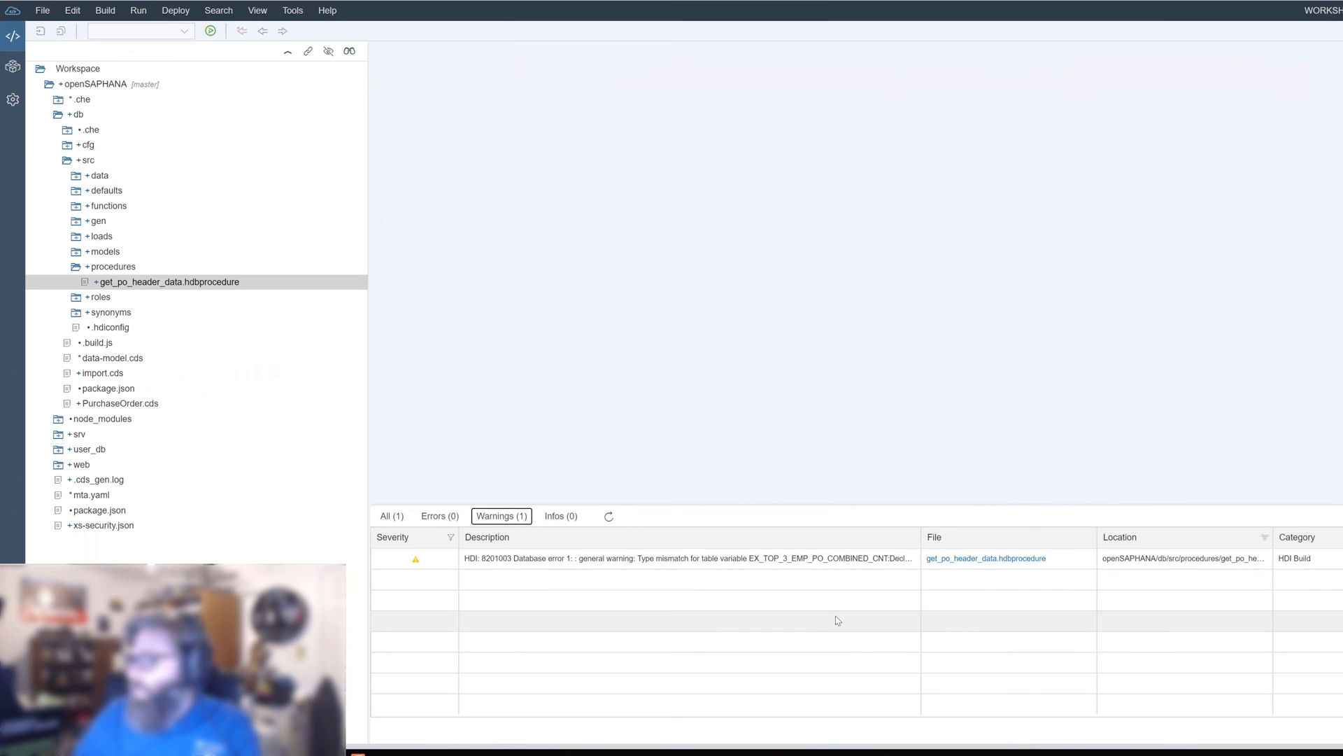
pyautogui.moveTo(165, 253)
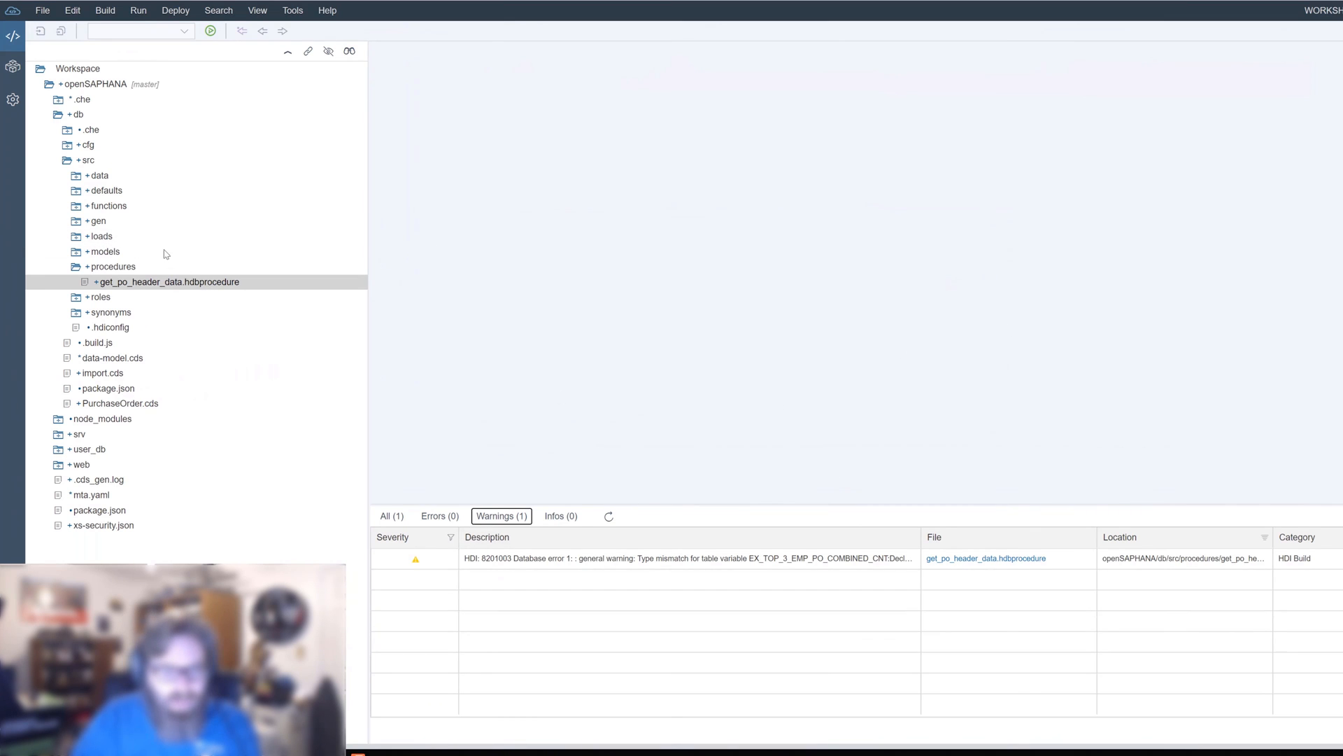
# Expand db/src/functions to reveal SALESORDER_RANKING_AND_DISCOUNT_SQL.hdbfunction.
pyautogui.click(106, 206)
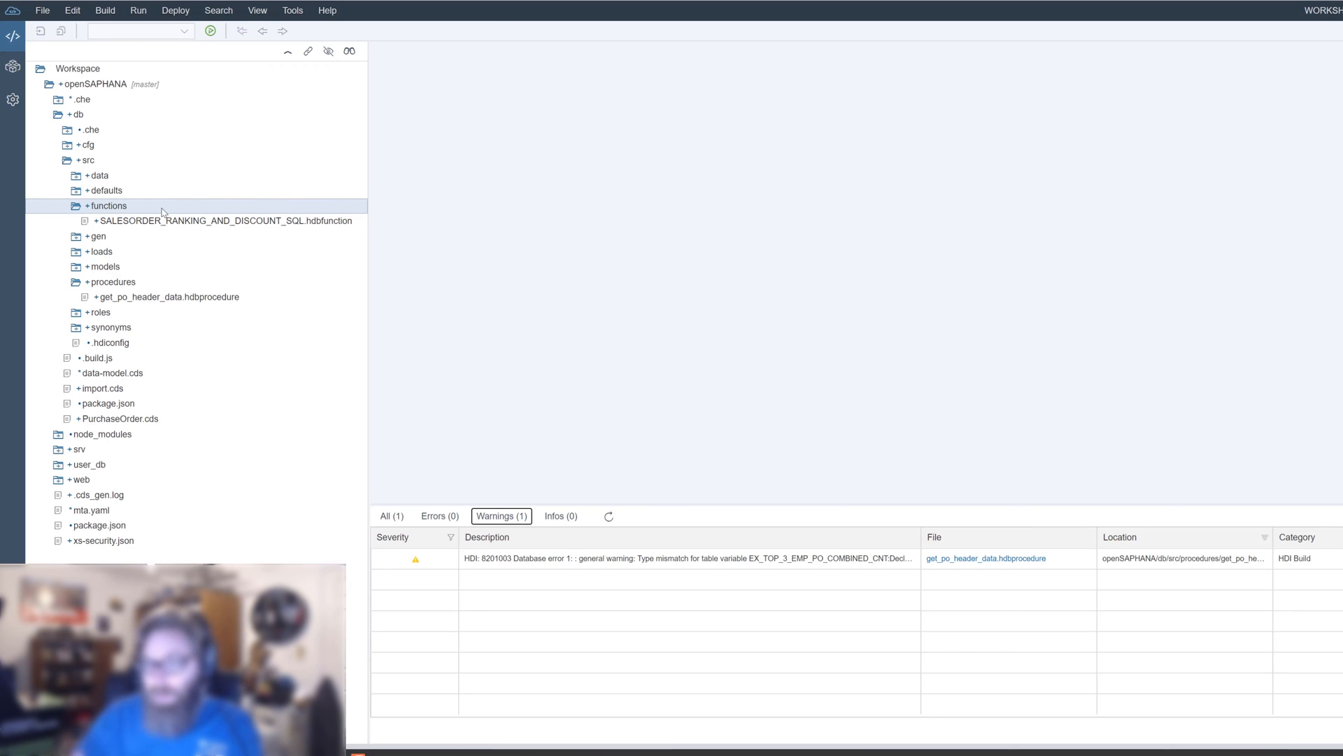
pyautogui.moveTo(157, 215)
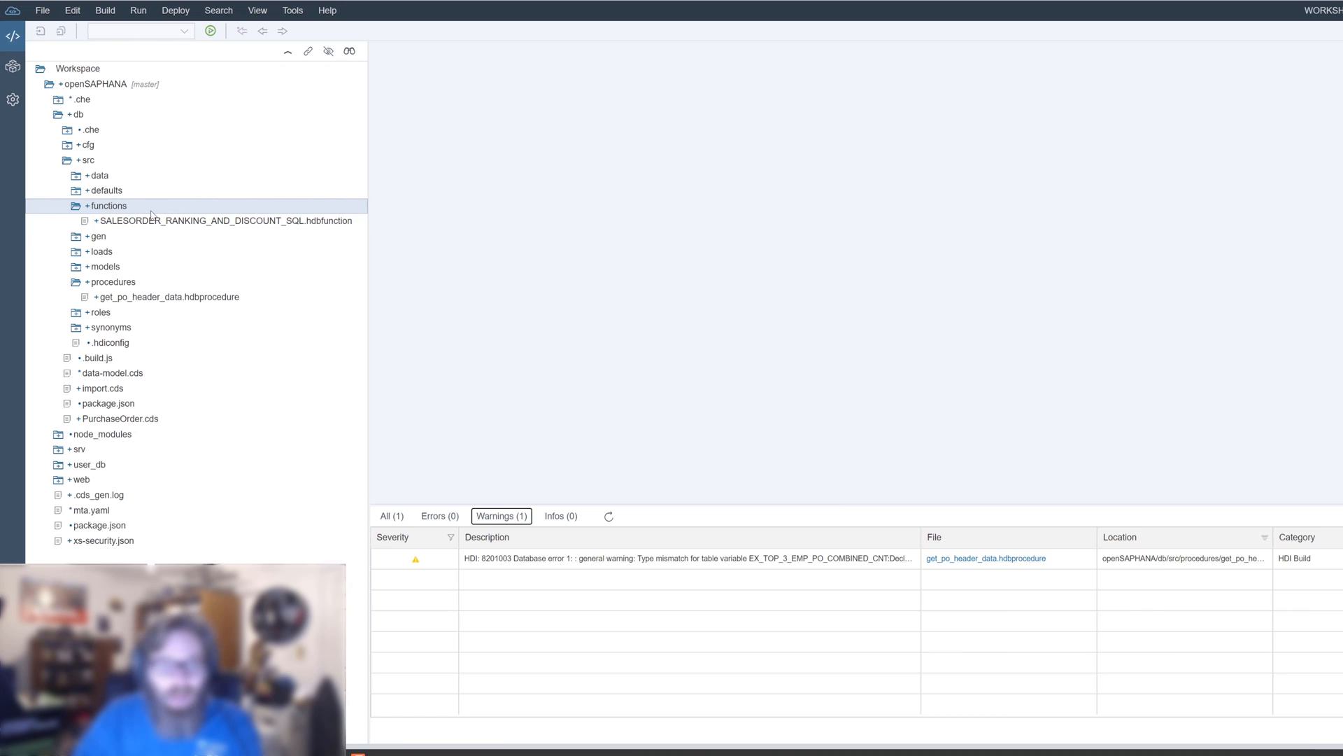
# Start a New Function in the functions folder via its context menu.
pyautogui.rightClick(110, 206)
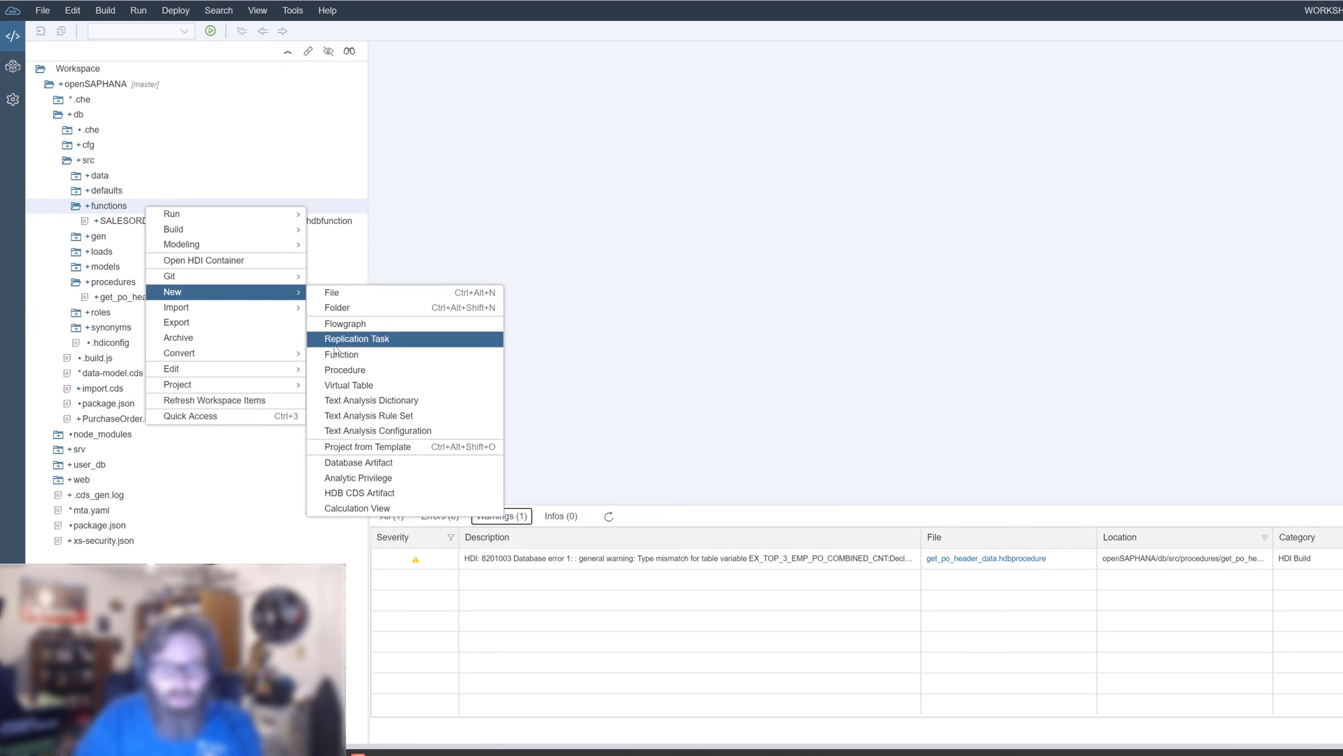
pyautogui.moveTo(367, 359)
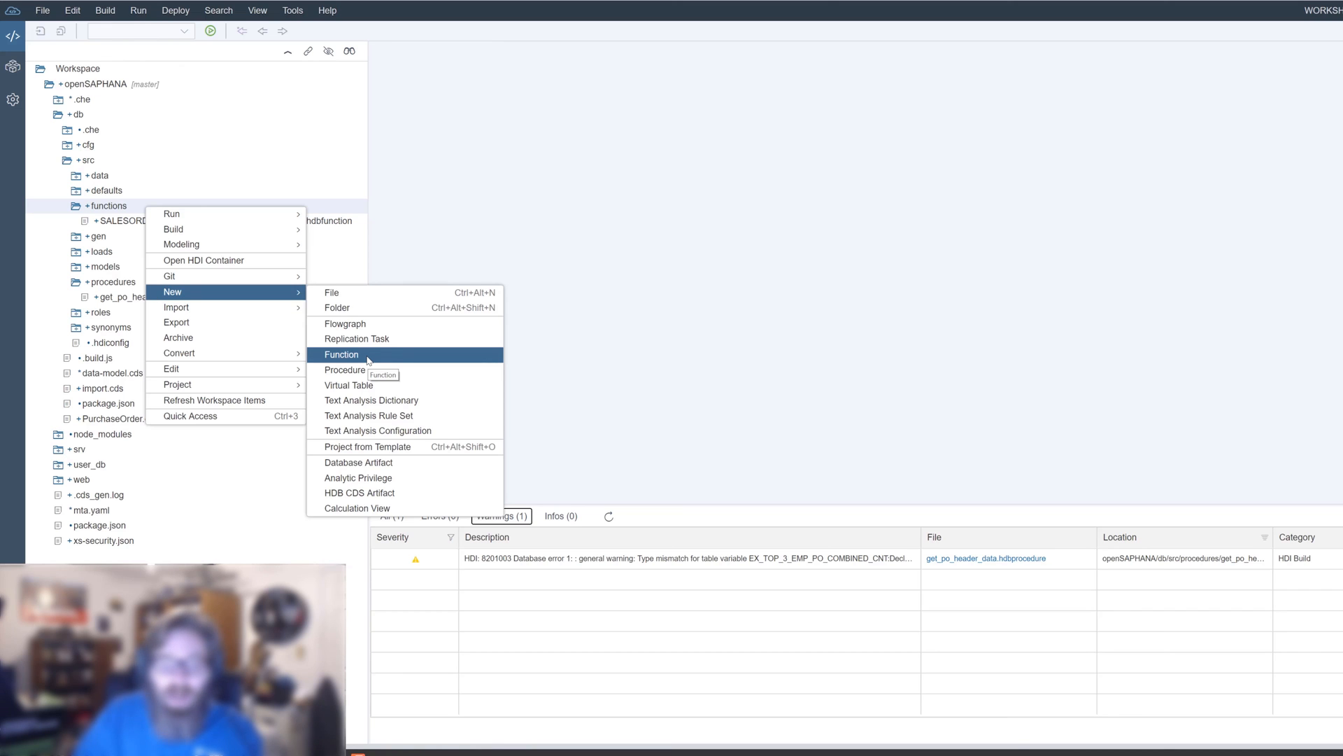
pyautogui.click(341, 354)
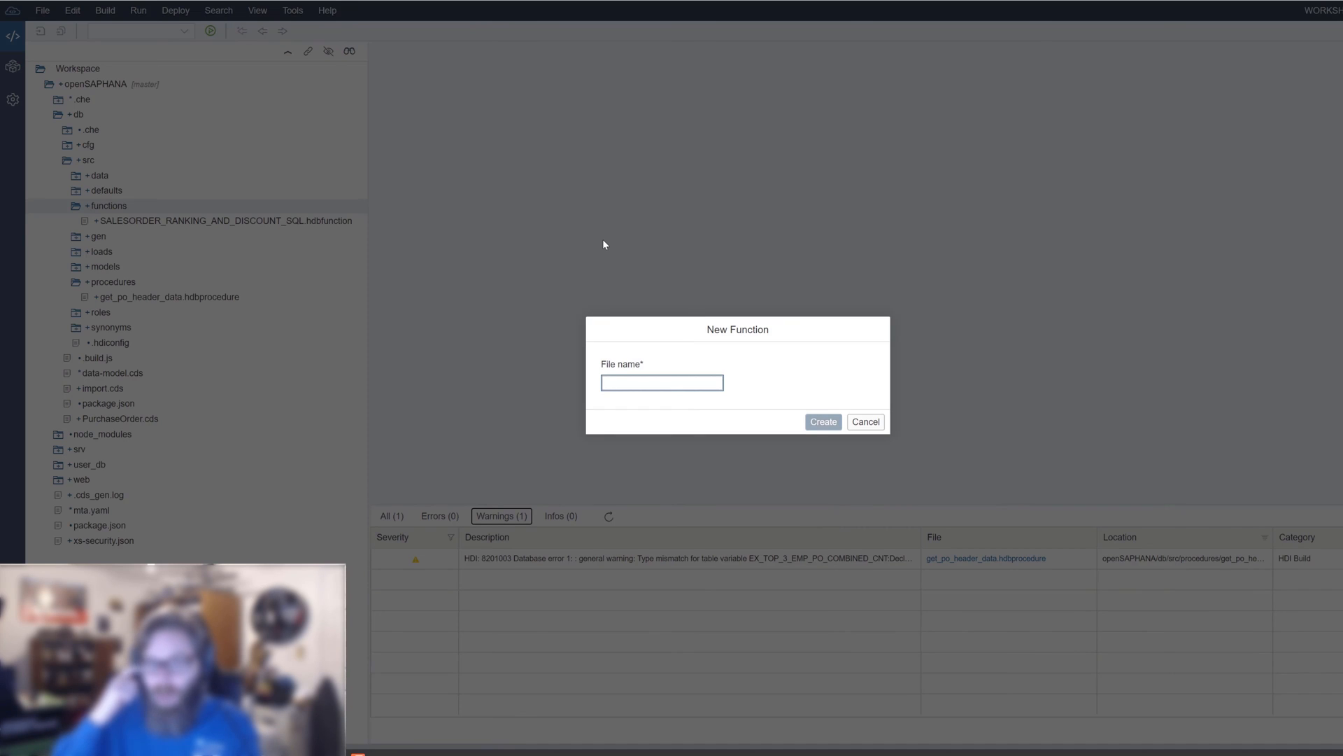
# Create the function file named get_full_name in the functions folder.
pyautogui.click(662, 382)
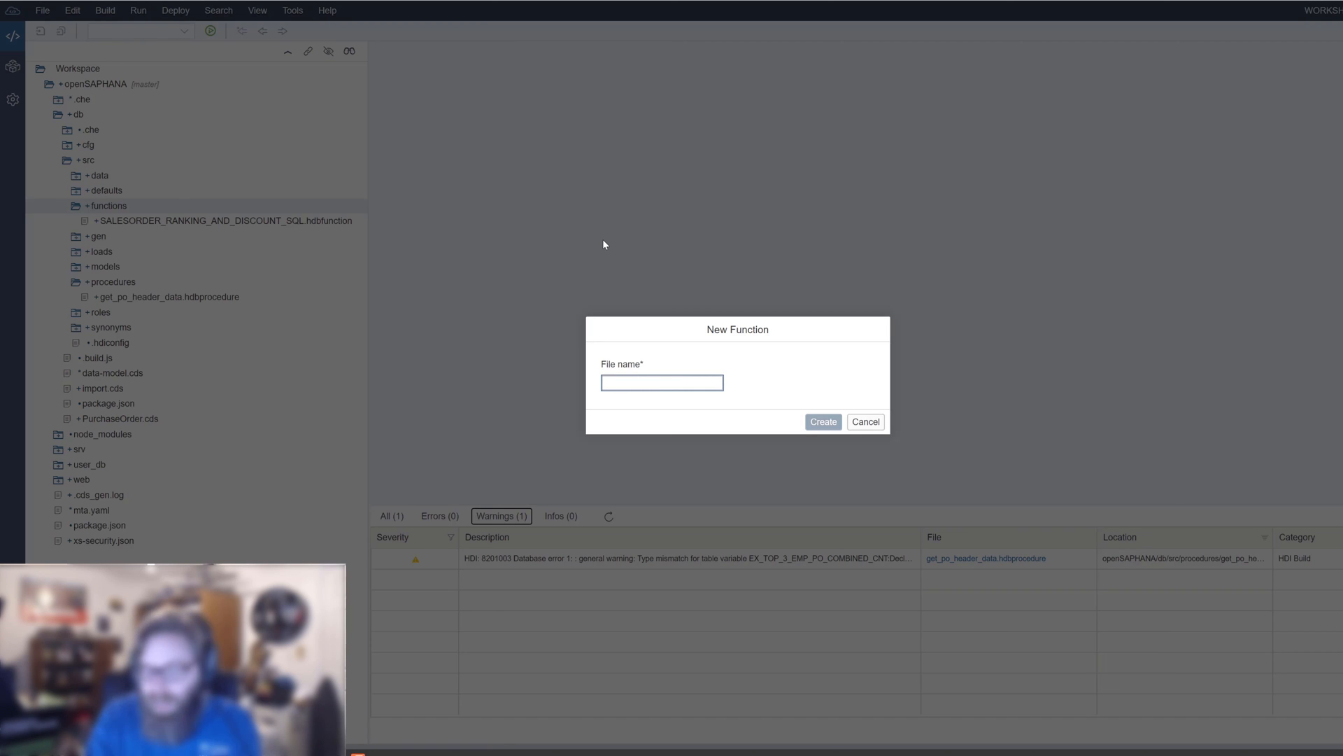
pyautogui.click(662, 382)
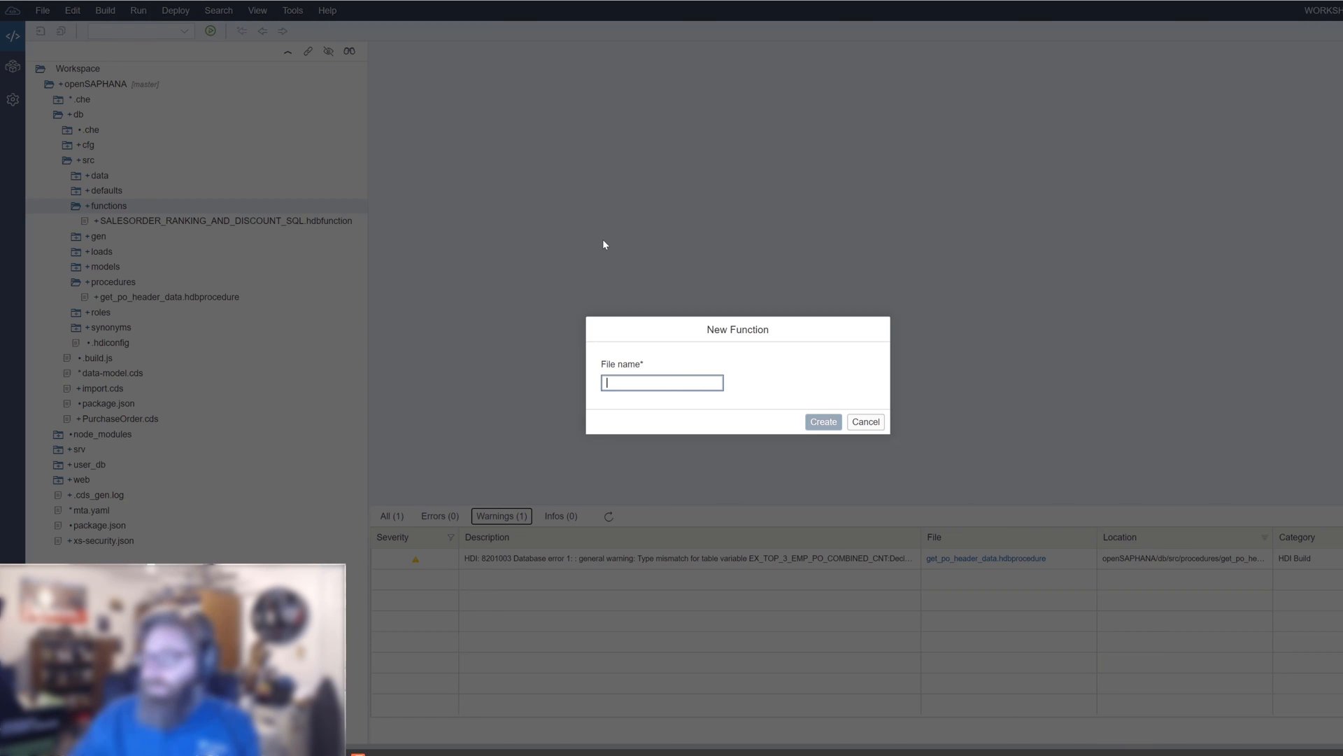
pyautogui.write('get_')
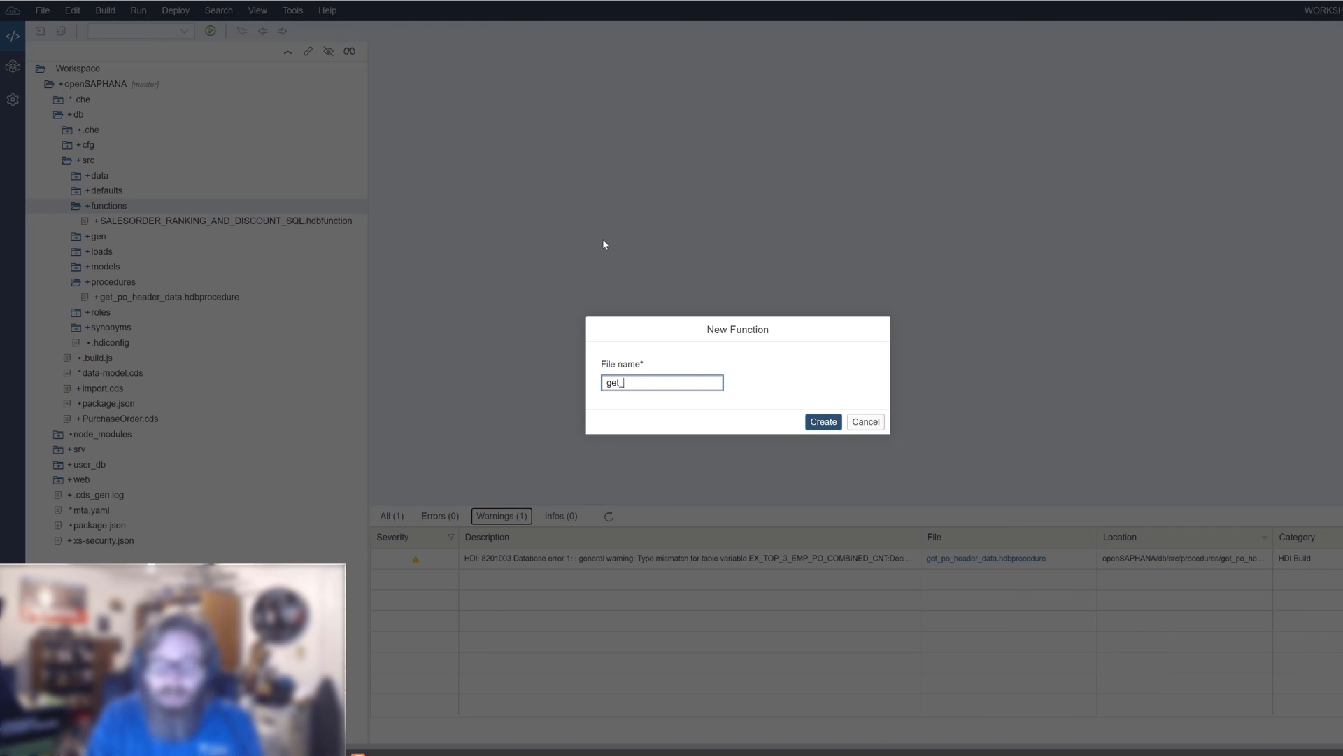
pyautogui.write('full_name')
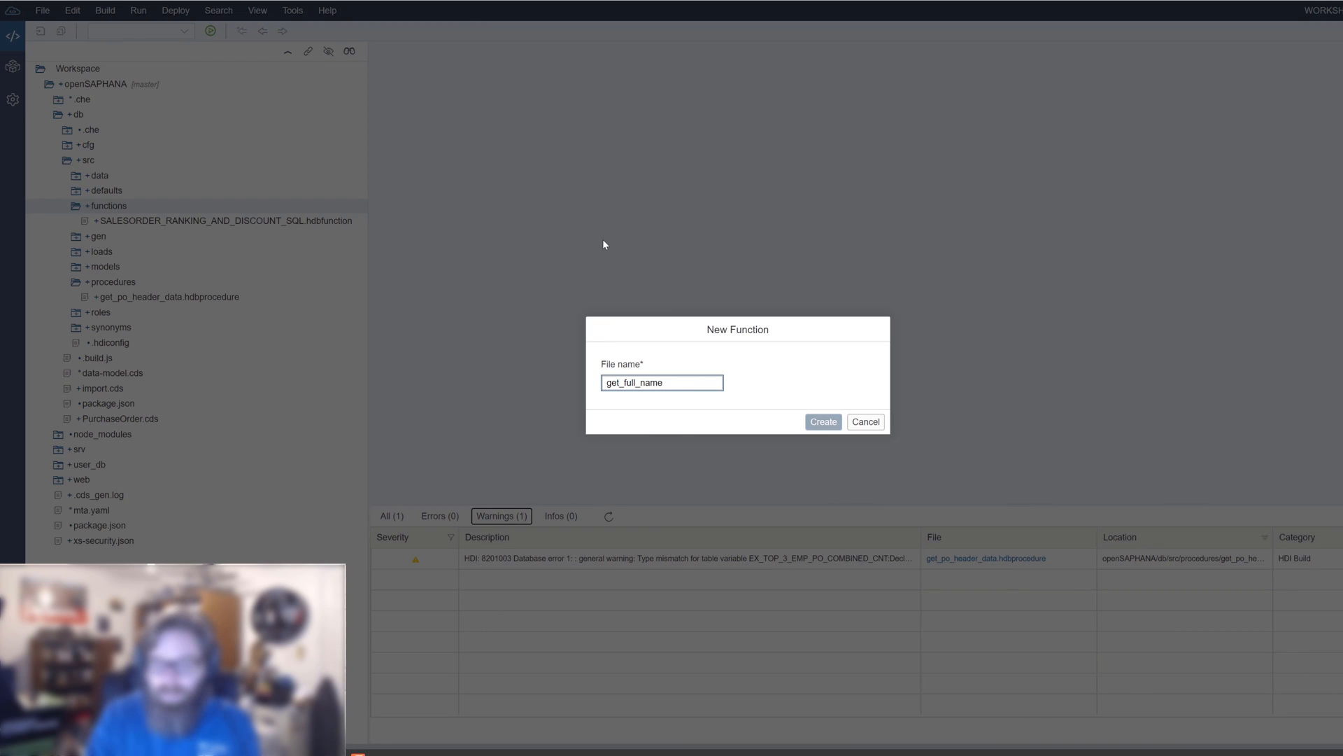
pyautogui.click(823, 422)
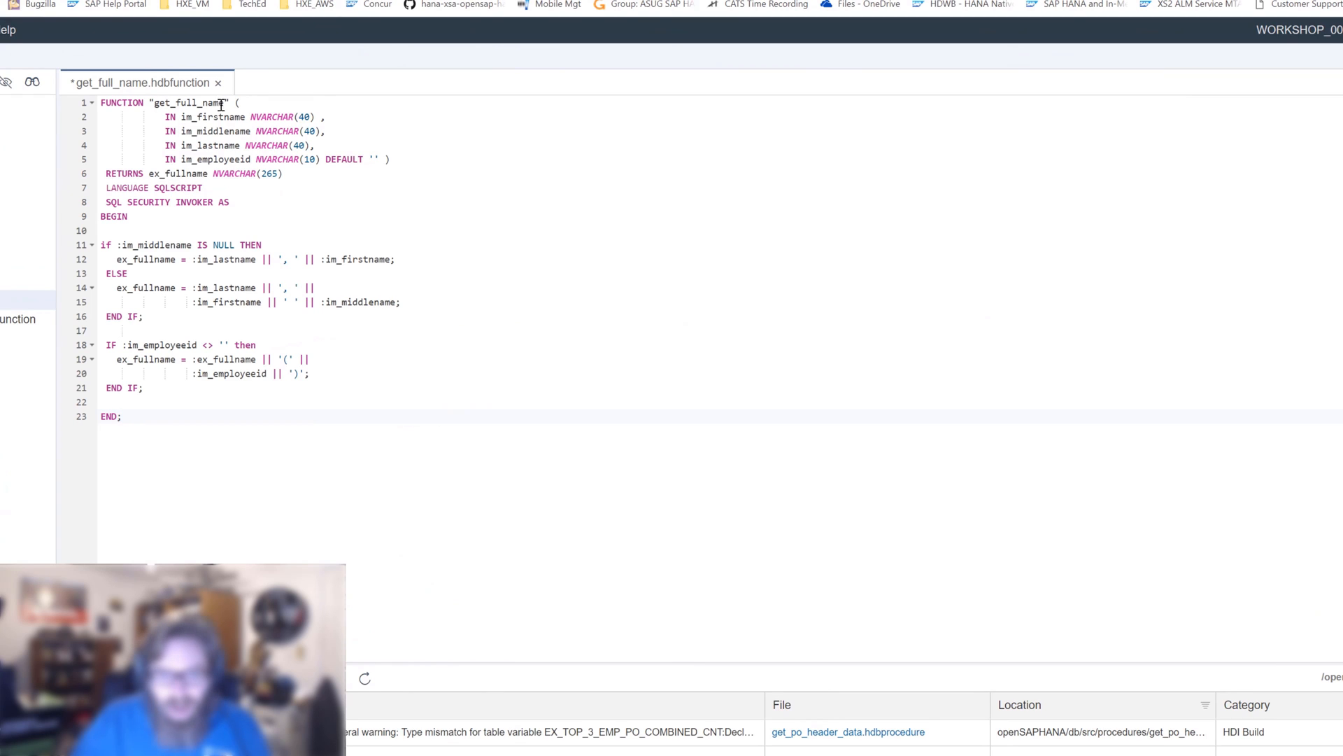
# Review the three name input parameters of get_full_name, then go to the GitHub procedure snippet.
pyautogui.moveTo(158, 116); pyautogui.dragTo(323, 144)
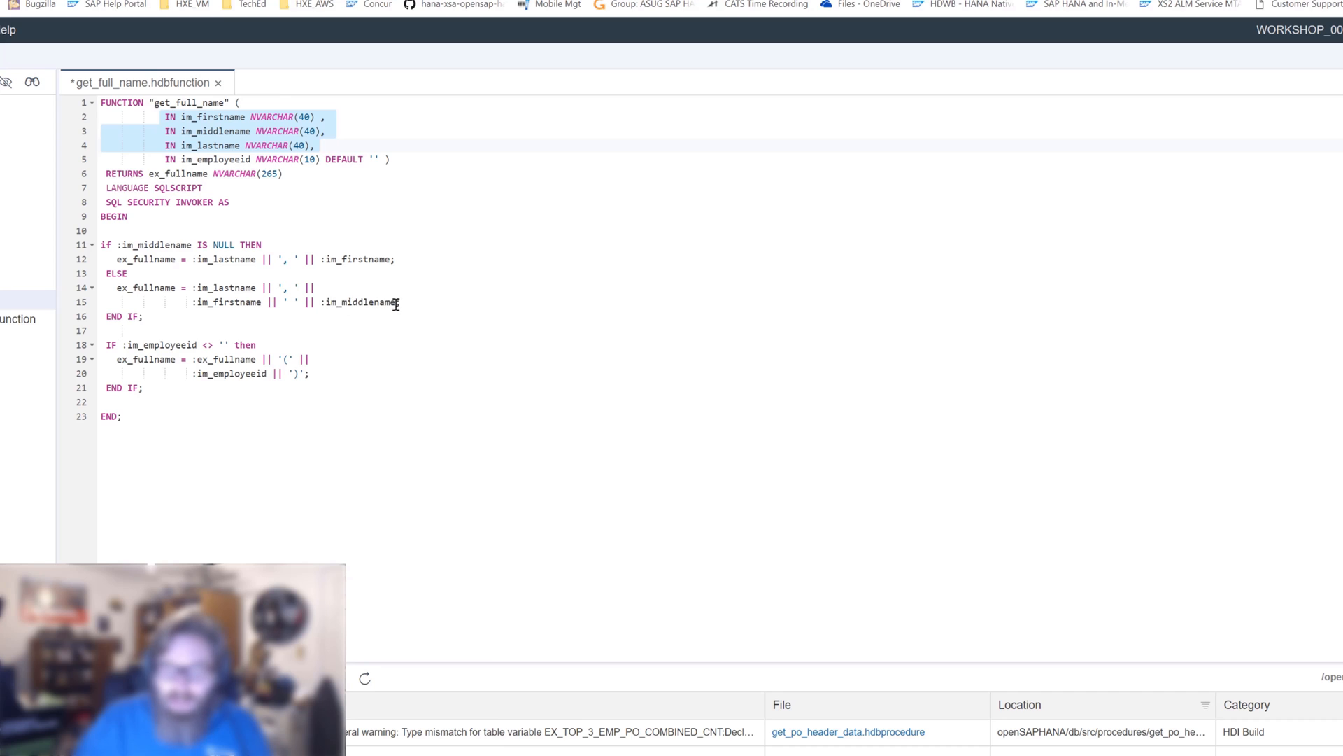
pyautogui.click(112, 245)
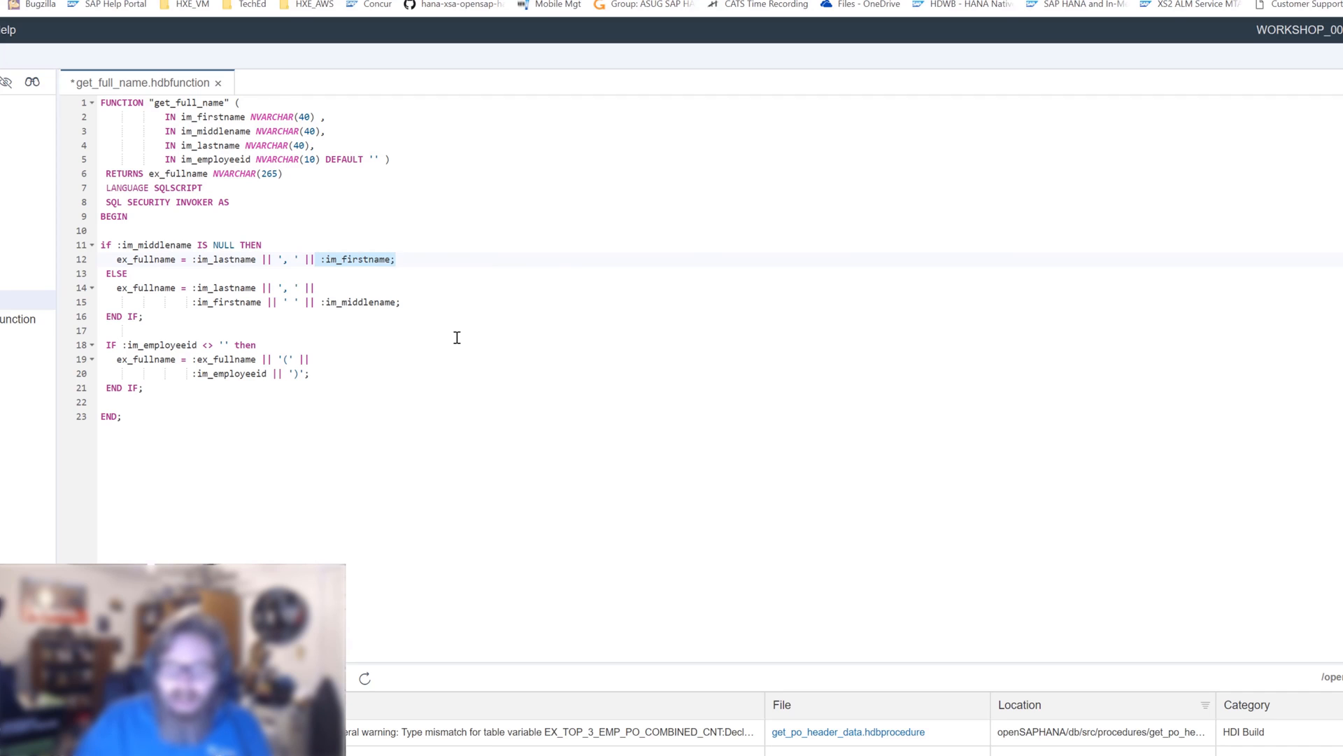
pyautogui.moveTo(174, 330)
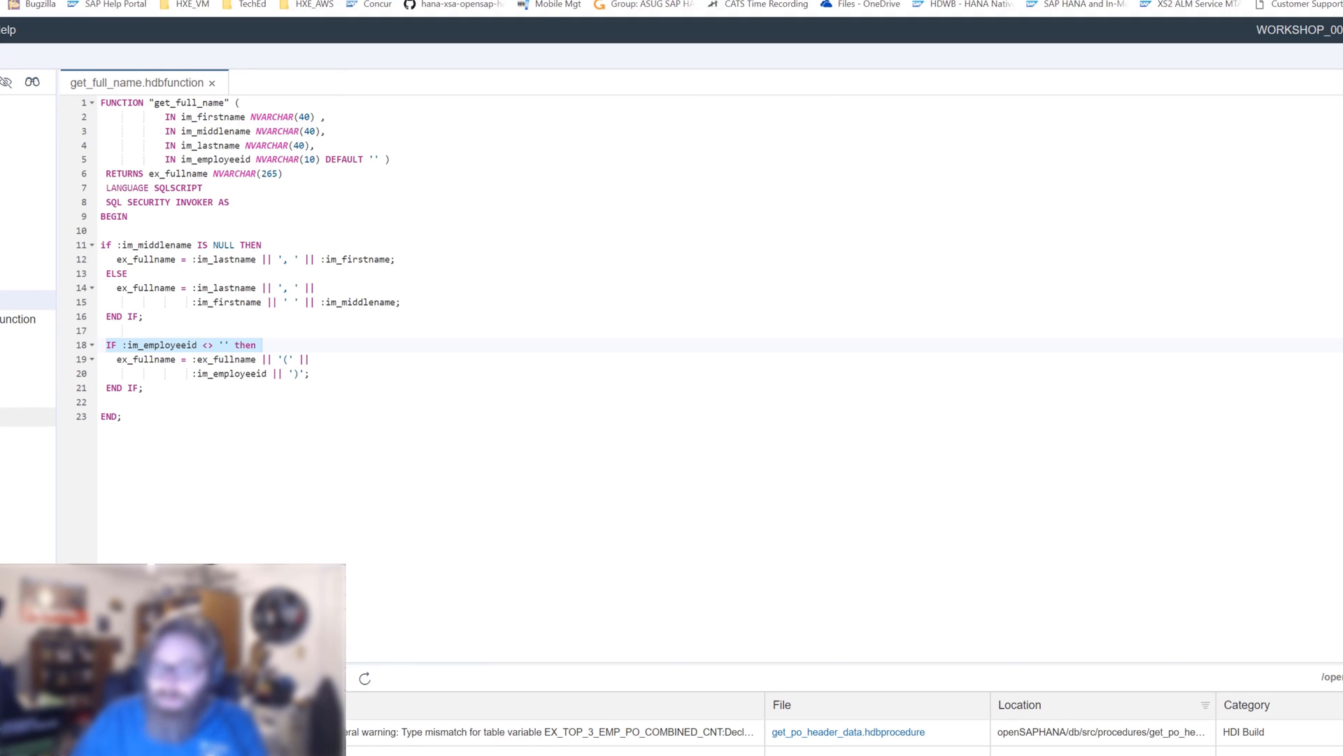
pyautogui.click(847, 732)
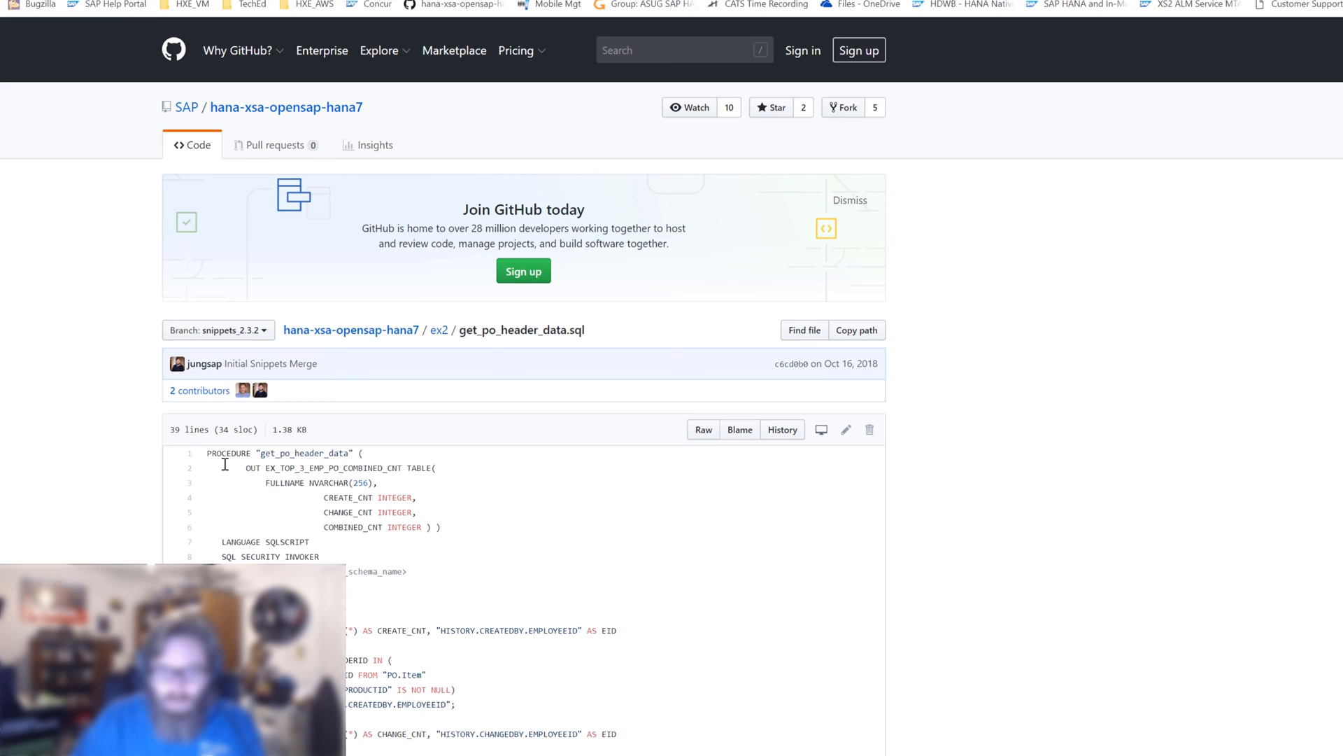
pyautogui.moveTo(205, 453)
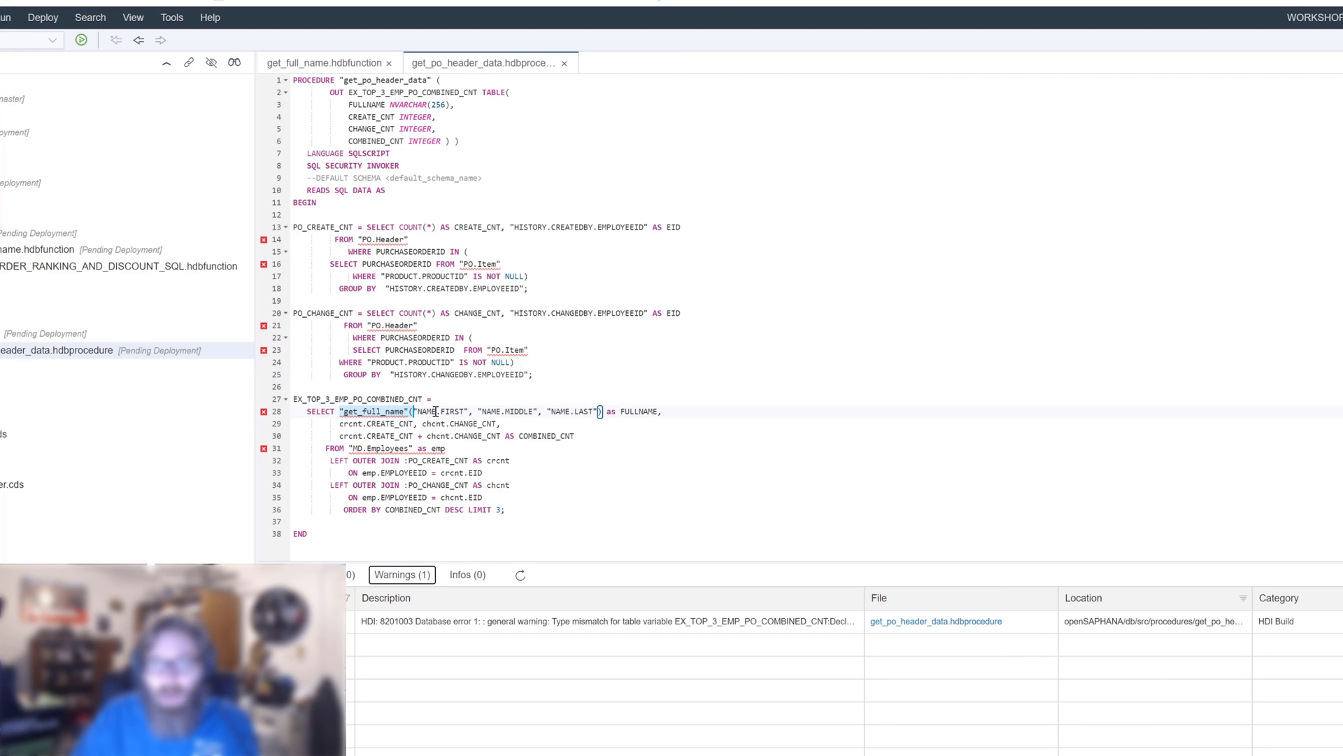
pyautogui.moveTo(579, 428)
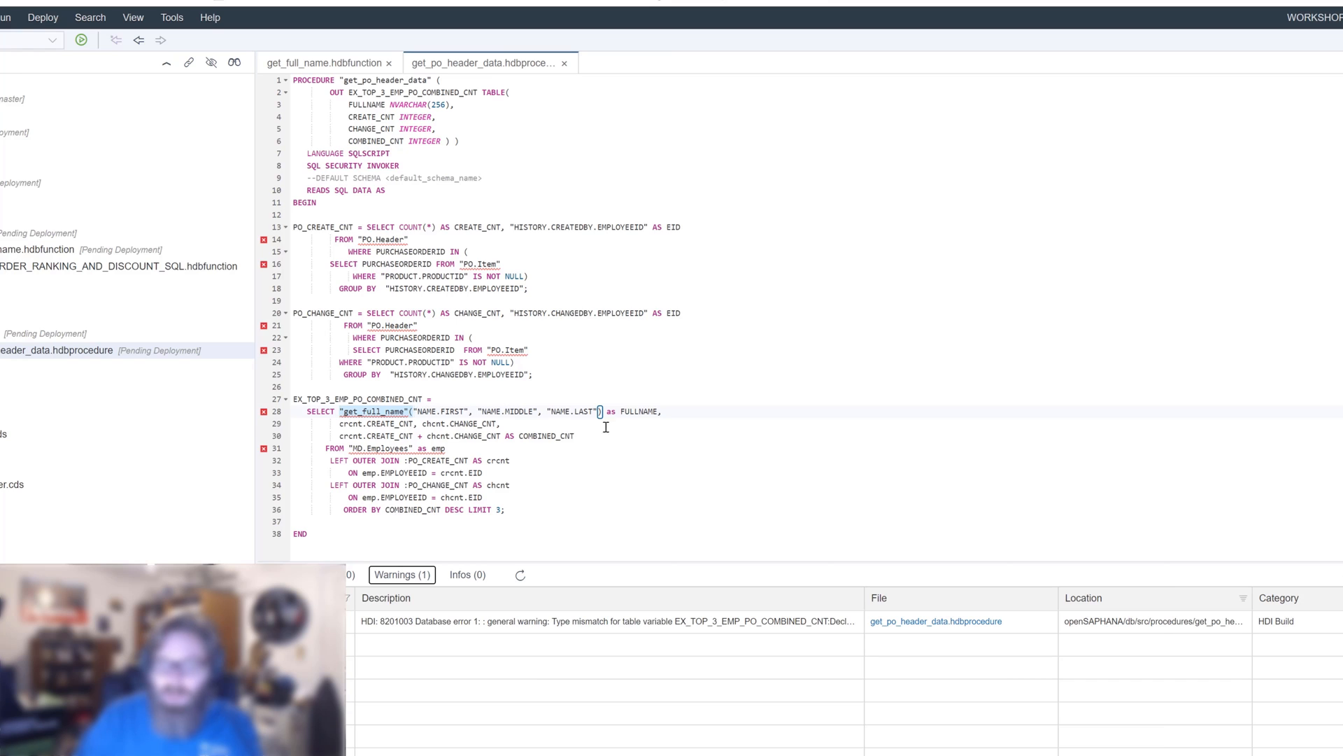
pyautogui.moveTo(679, 421)
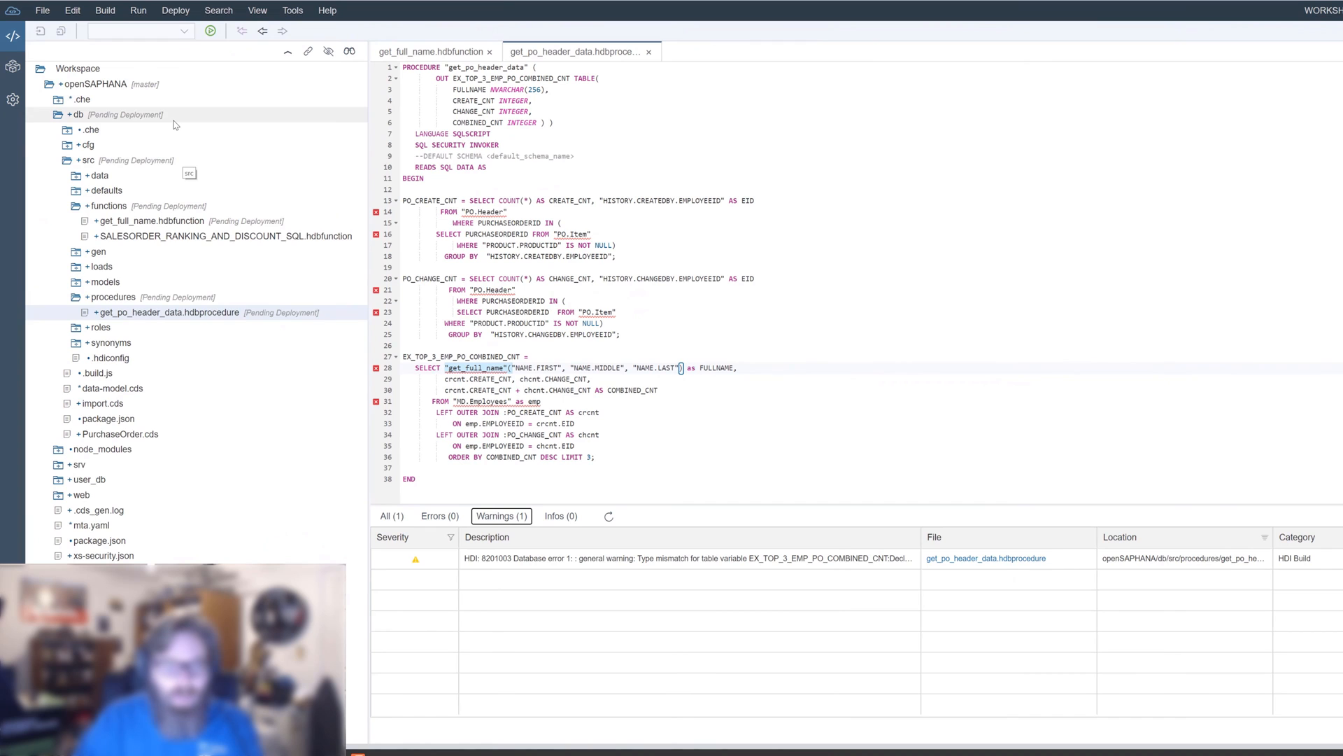
# Build the db module and switch to the Database Explorer to browse deployed objects.
pyautogui.rightClick(77, 115)
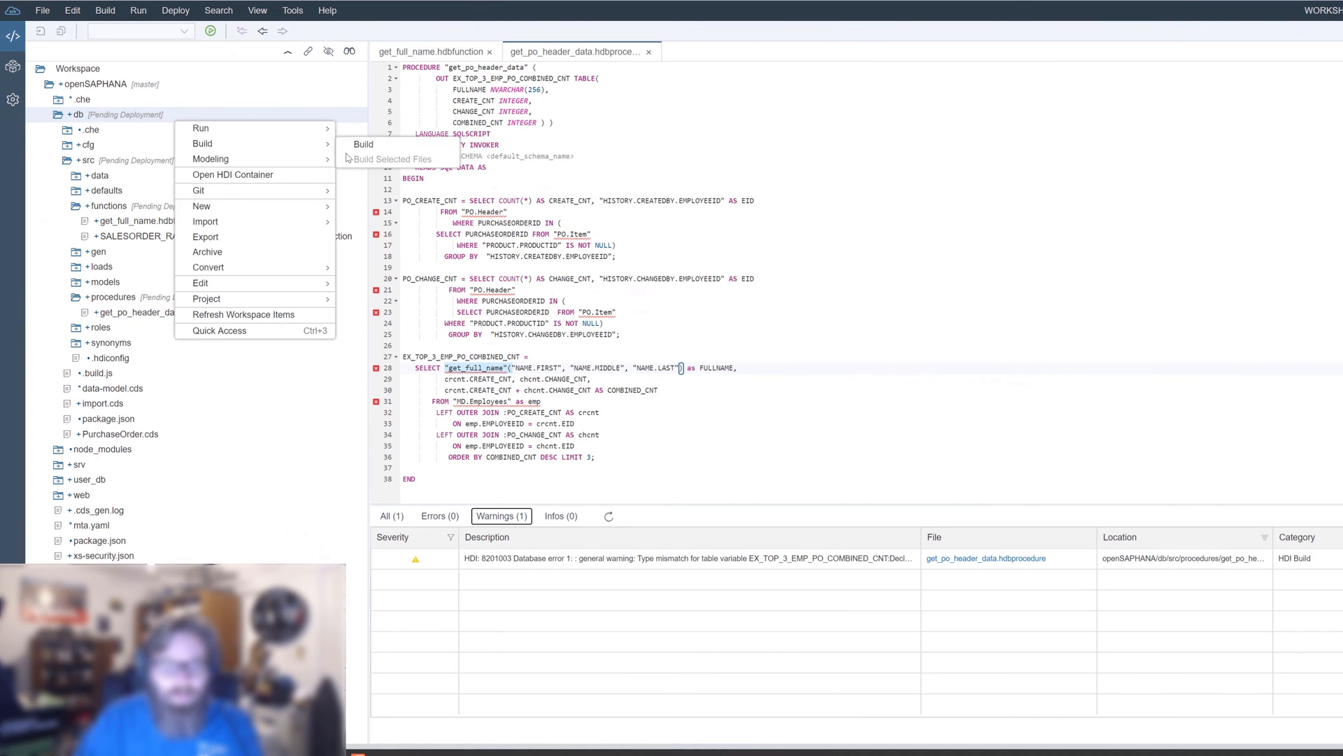
pyautogui.click(363, 143)
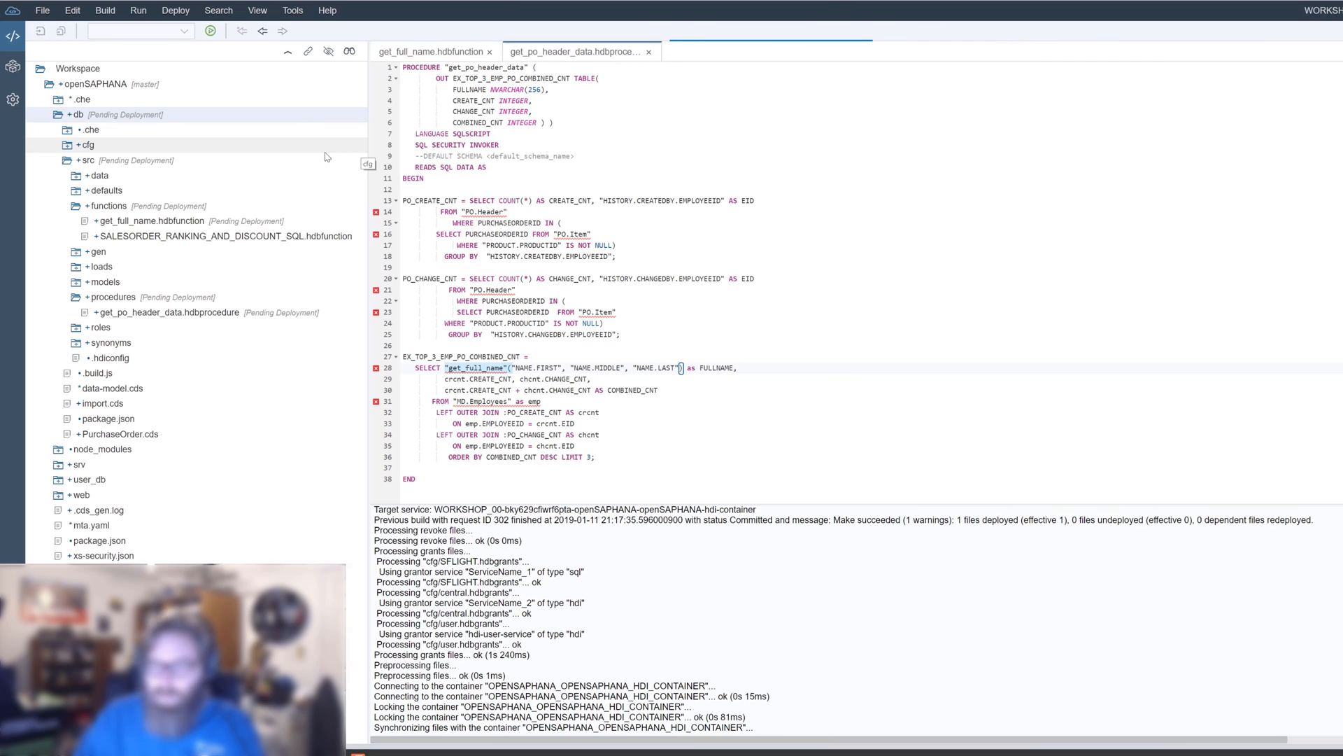
pyautogui.click(210, 30)
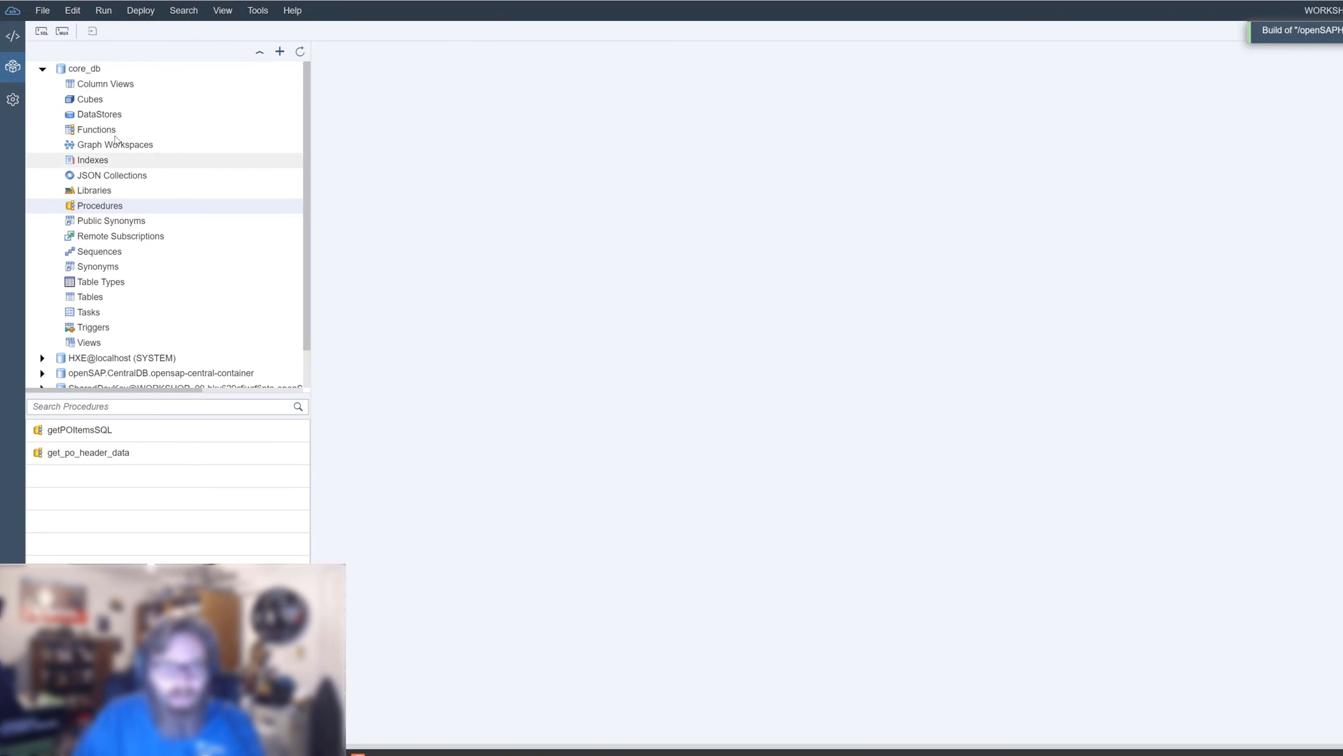
# Generate a SELECT statement for get_full_name from the Functions list, then close the console unrun.
pyautogui.click(95, 128)
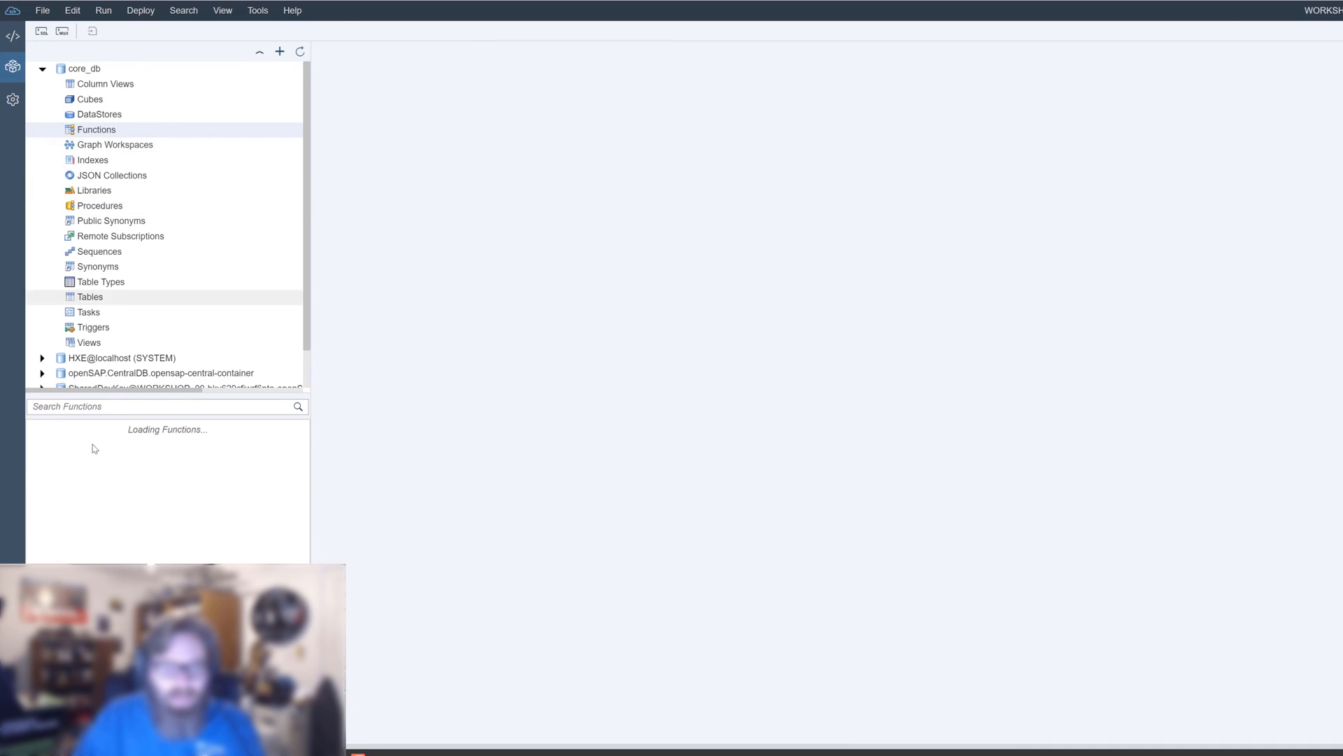
pyautogui.rightClick(74, 430)
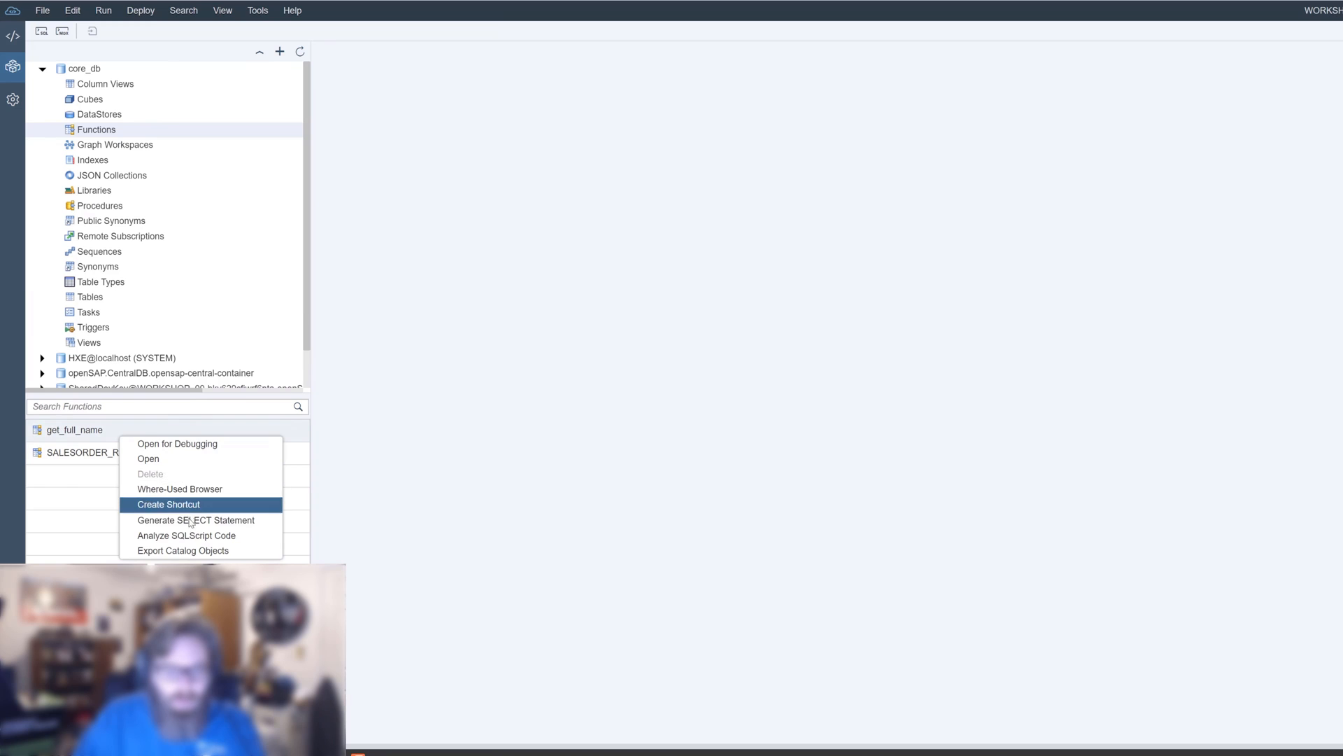
pyautogui.click(198, 519)
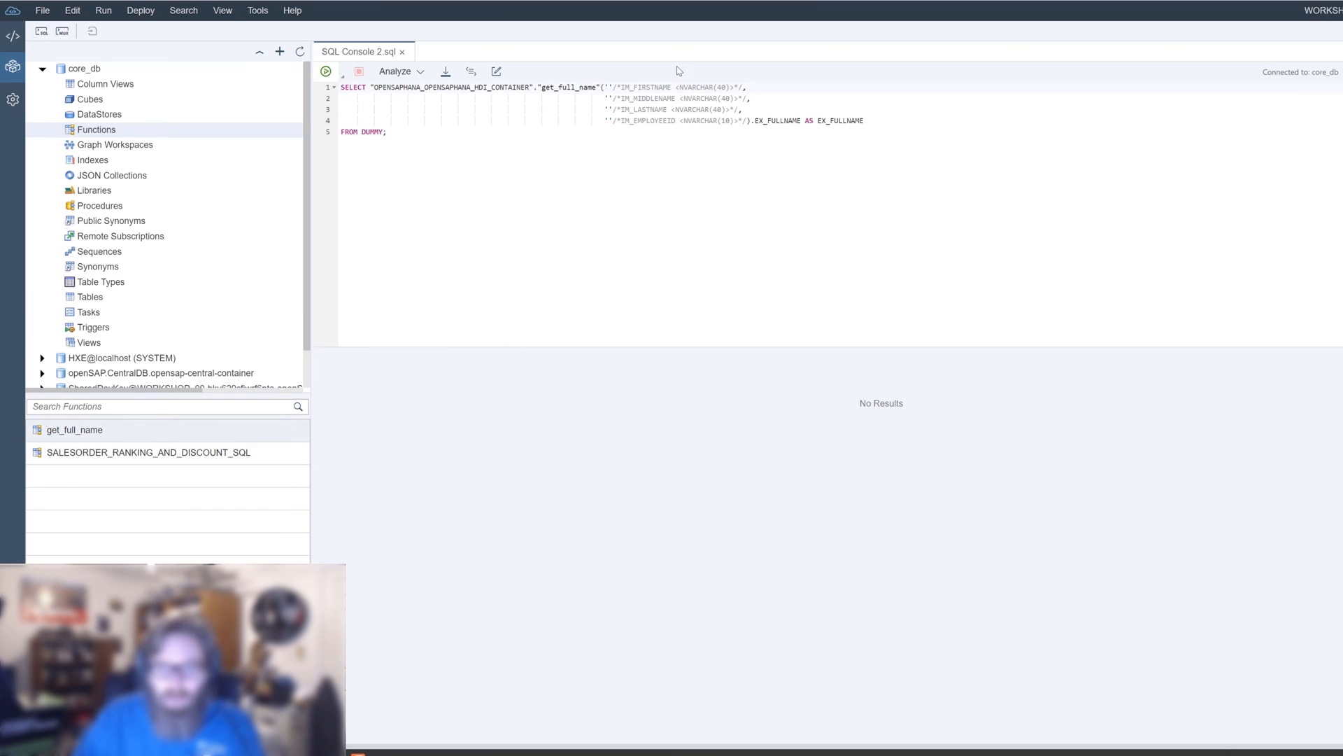
pyautogui.click(880, 123)
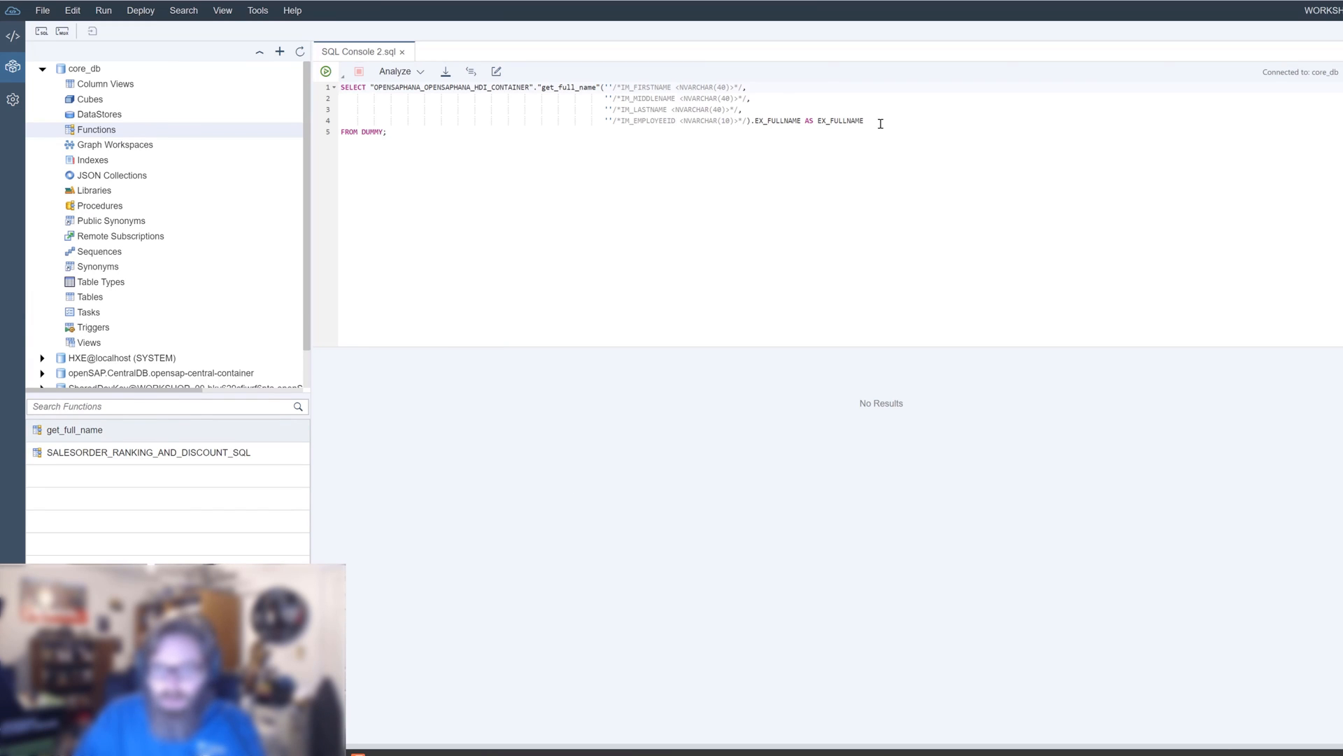
pyautogui.moveTo(407, 51)
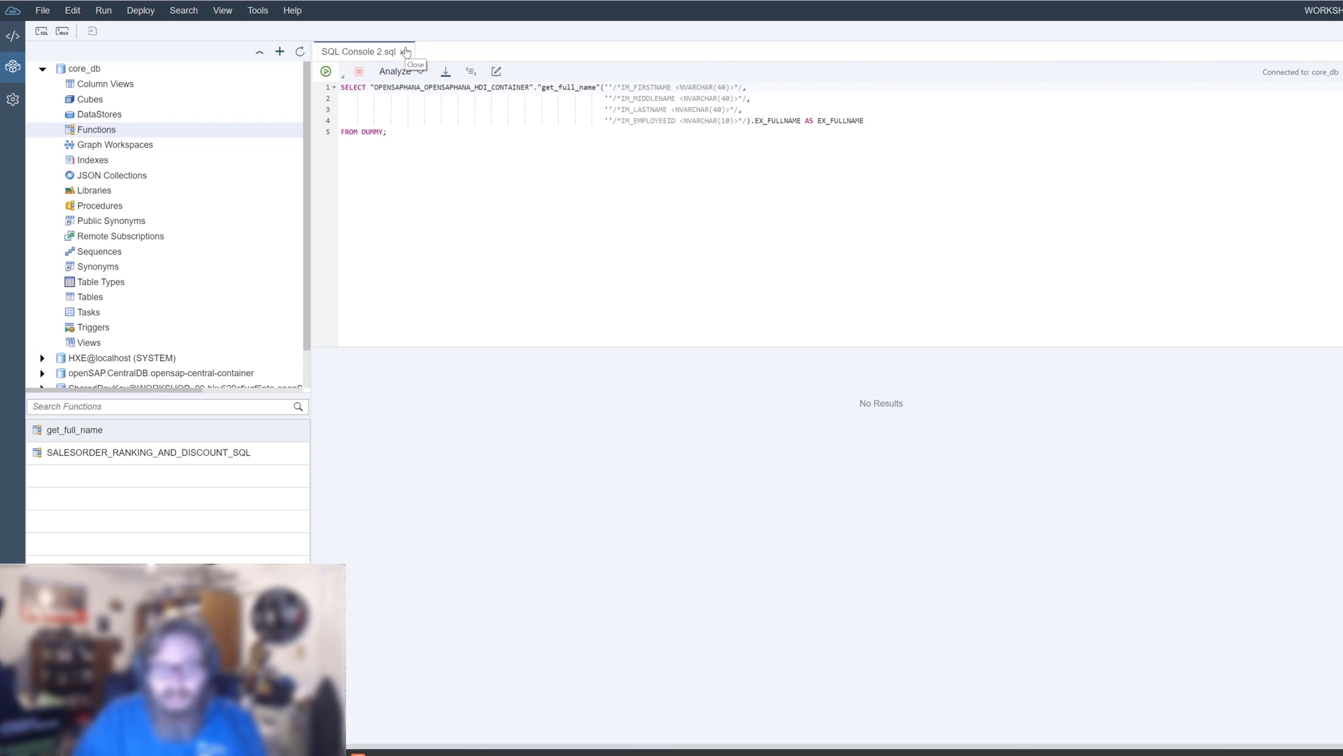
pyautogui.click(408, 50)
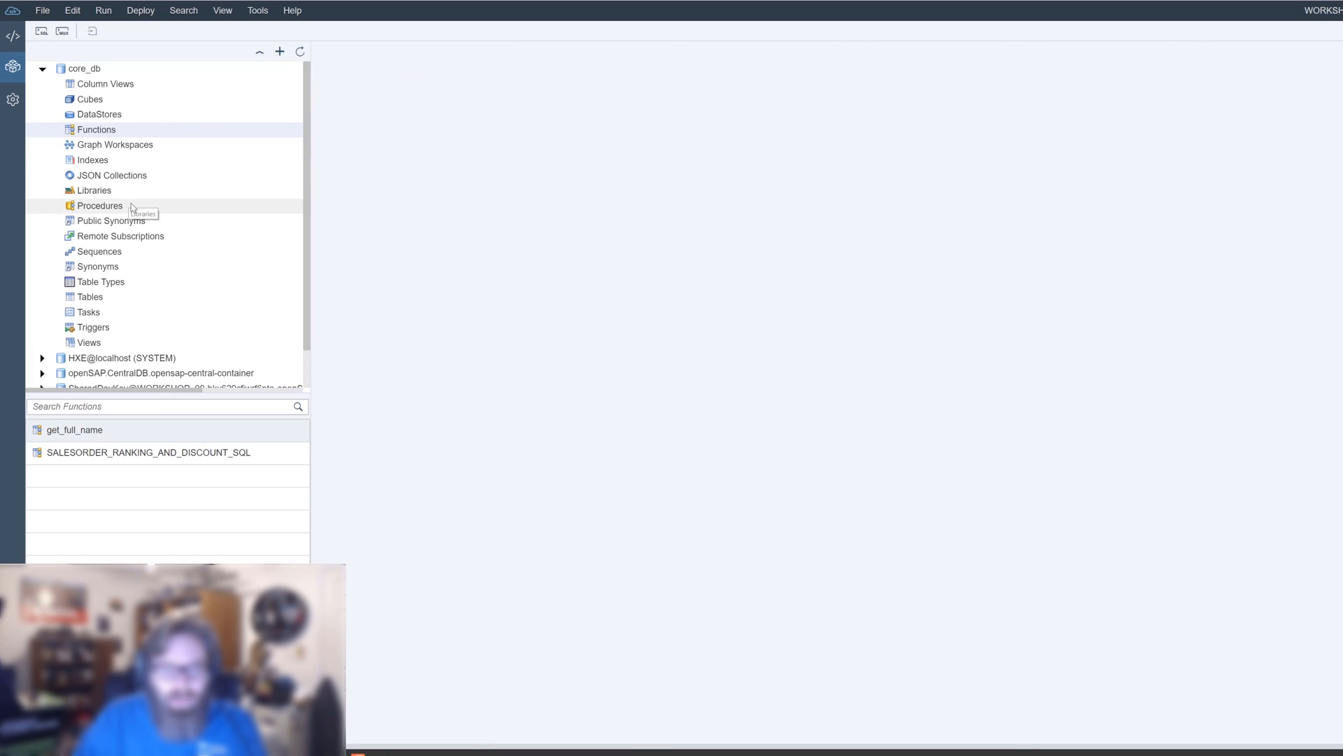
pyautogui.click(99, 204)
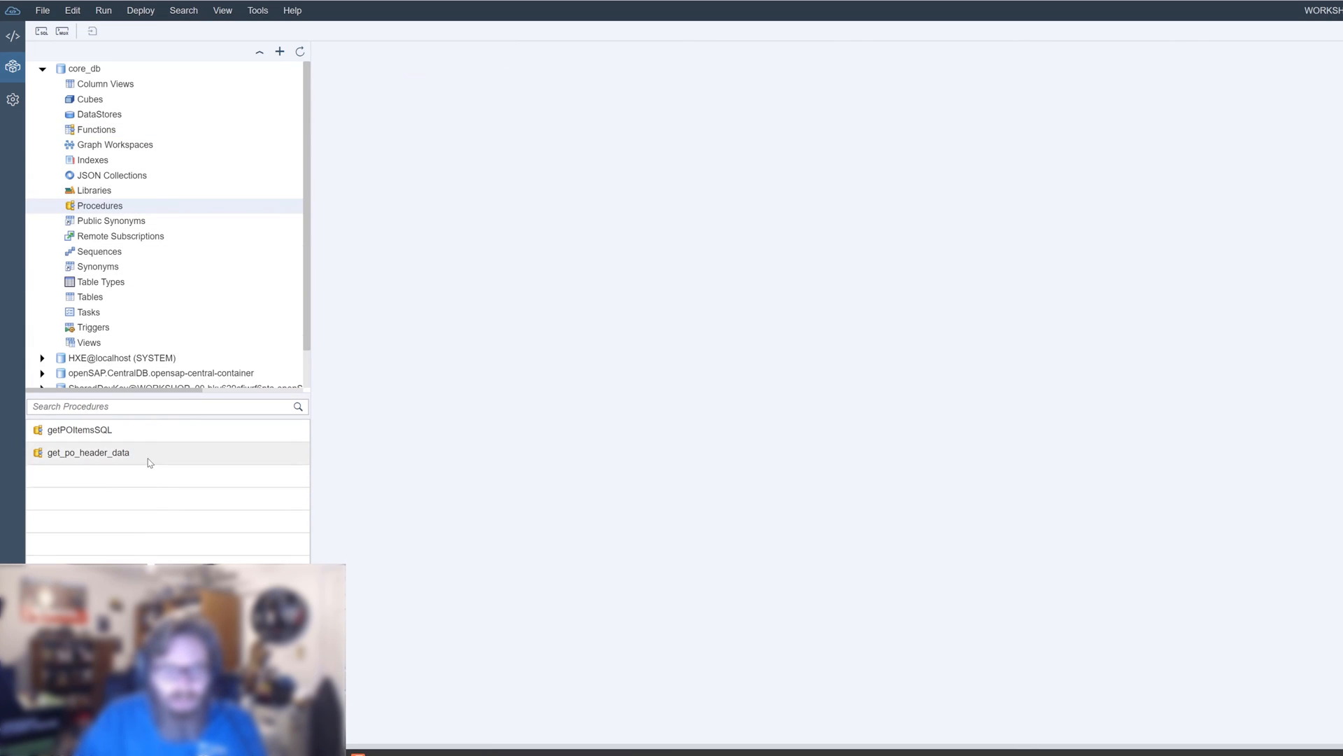
pyautogui.doubleClick(88, 452)
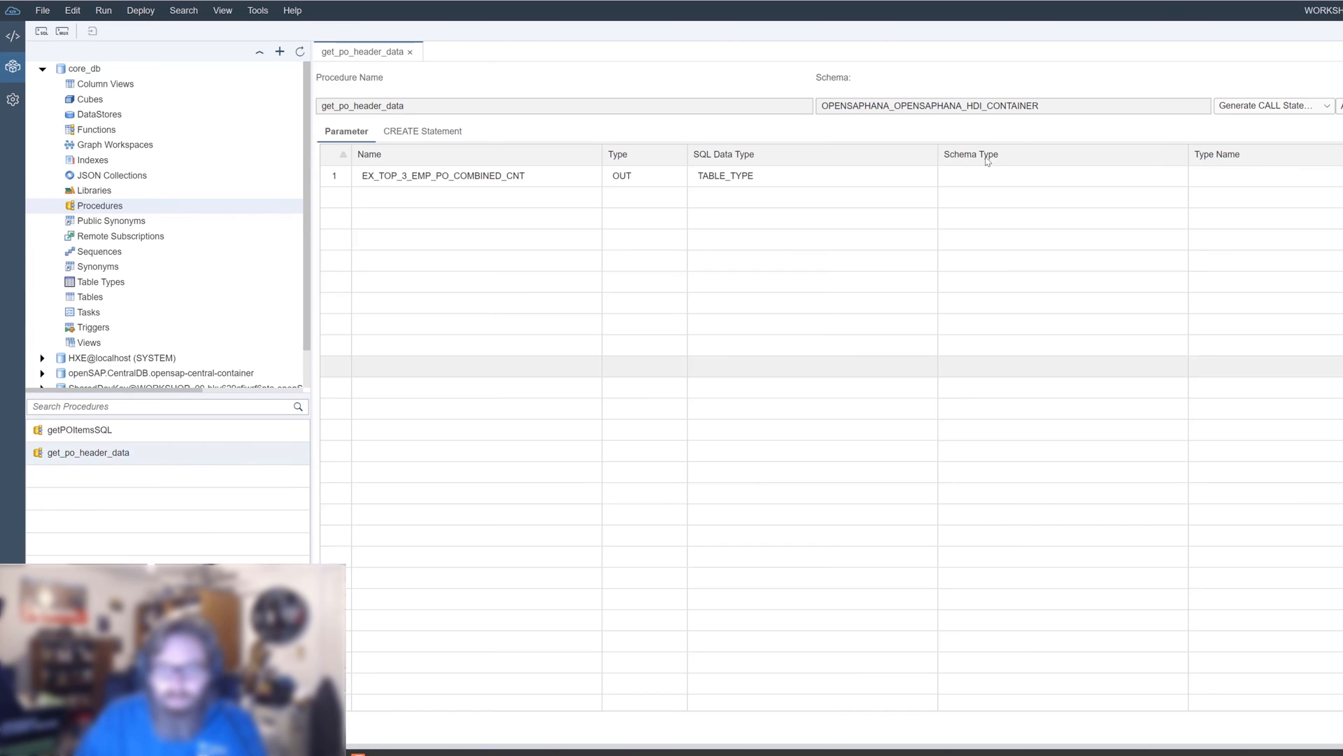
pyautogui.click(1326, 106)
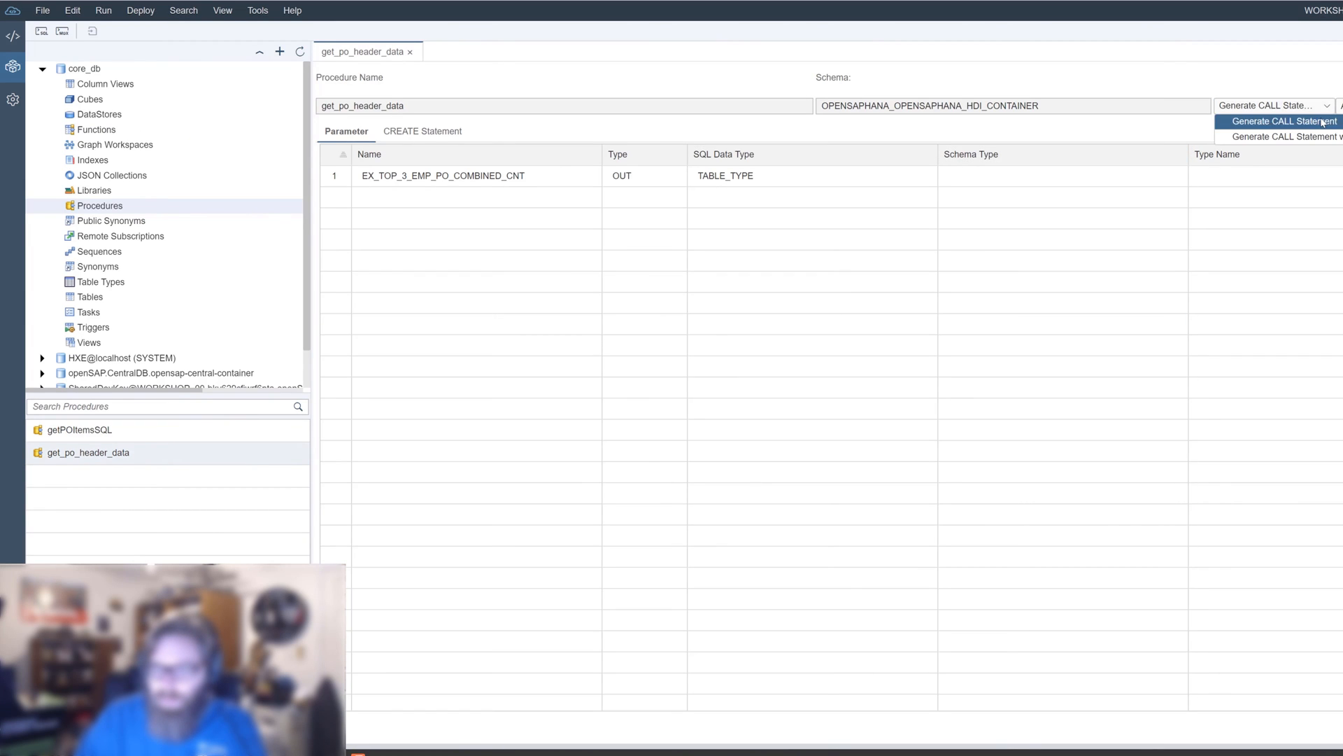
pyautogui.click(1281, 120)
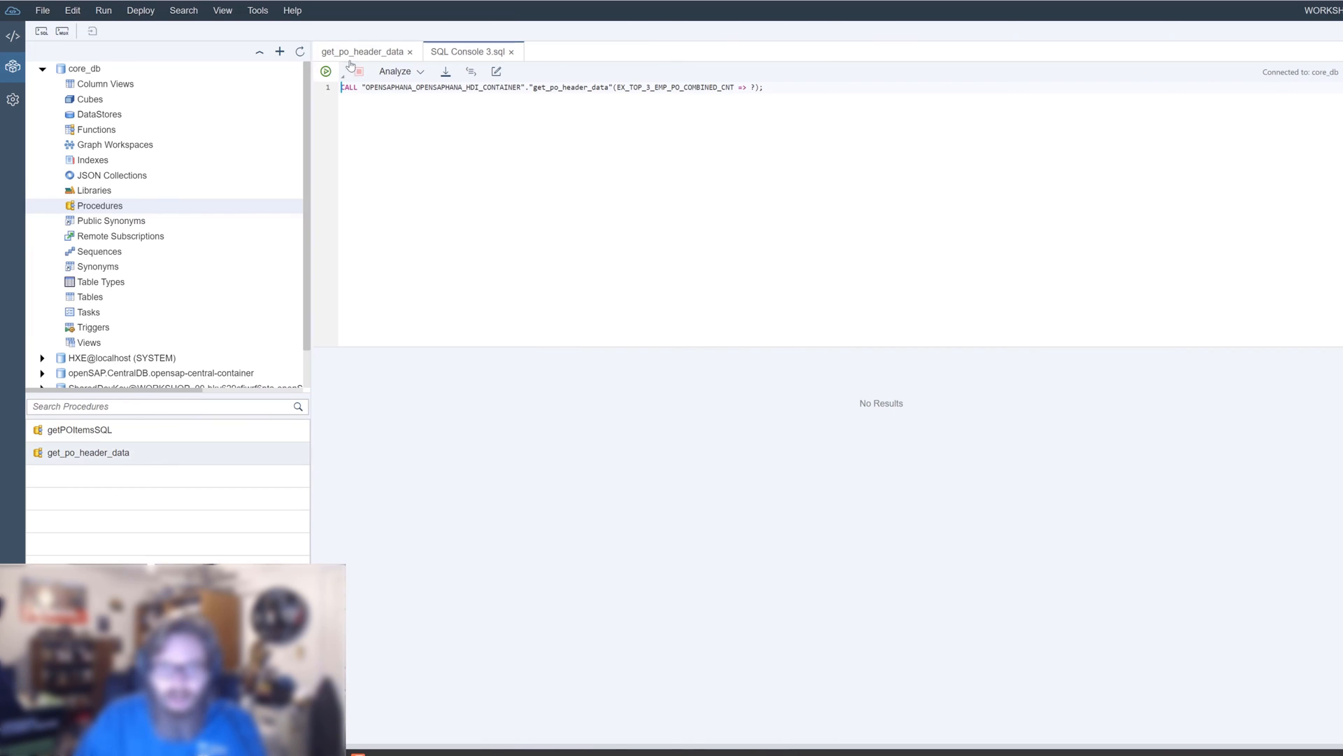
pyautogui.click(325, 70)
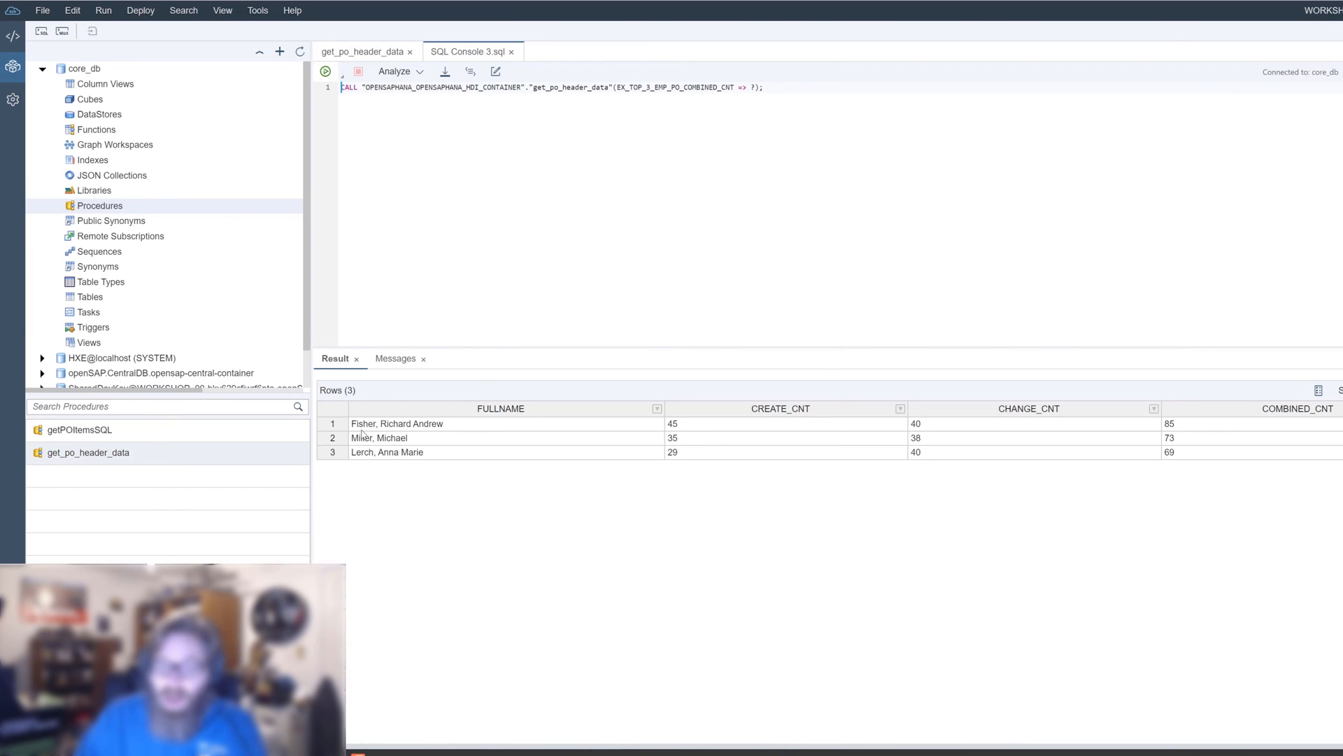
pyautogui.moveTo(454, 434)
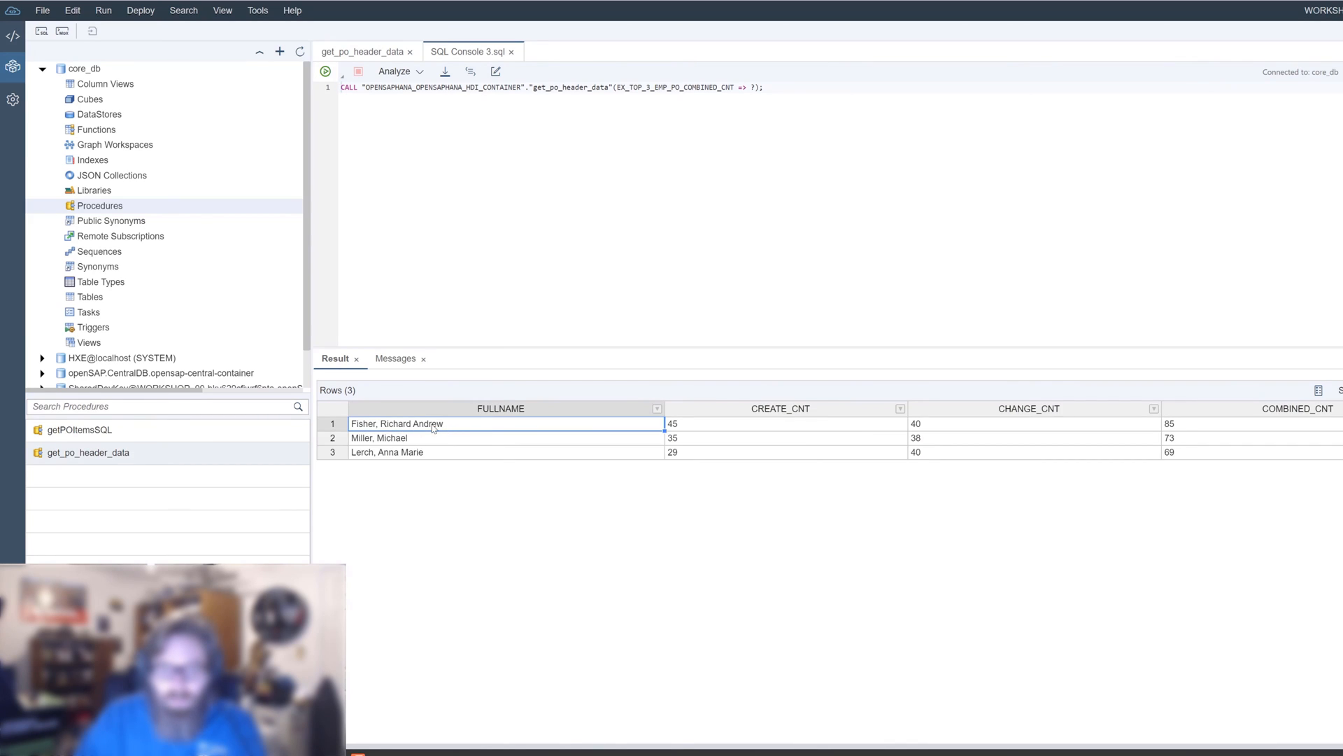
pyautogui.moveTo(383, 442)
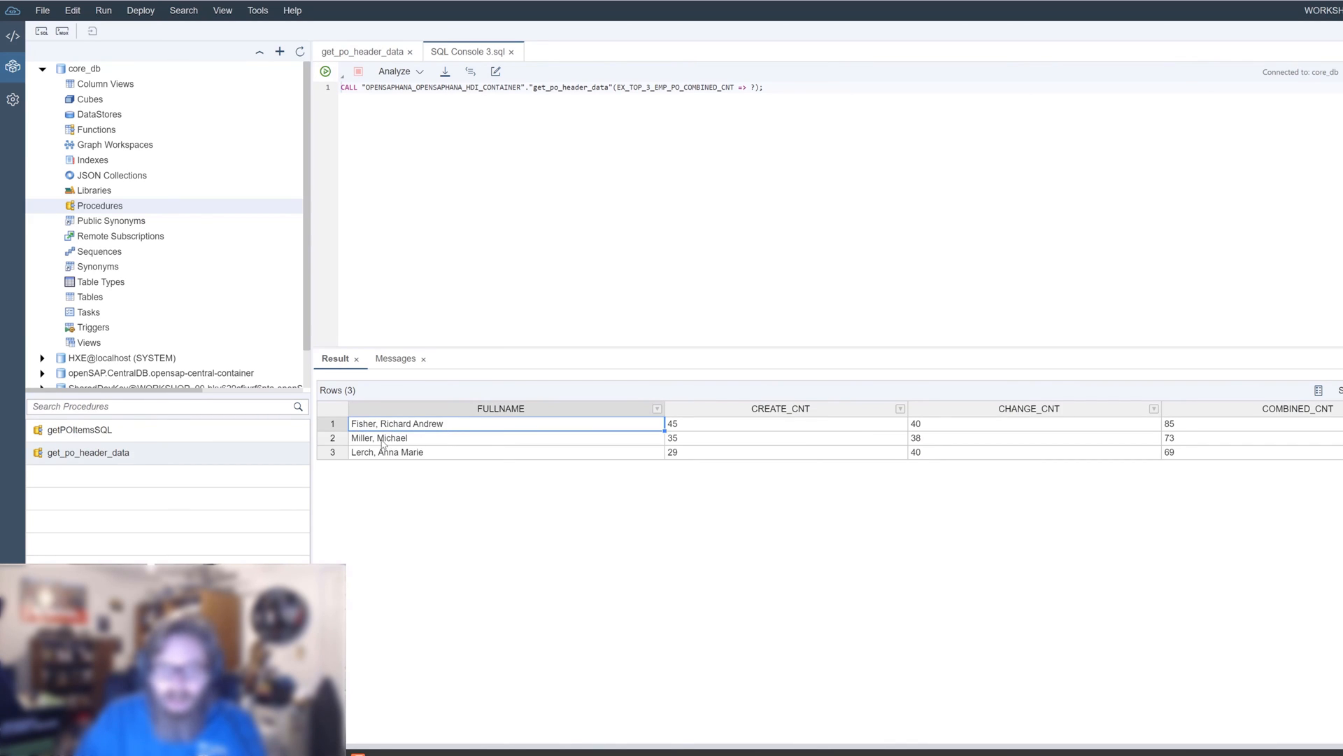
pyautogui.click(380, 438)
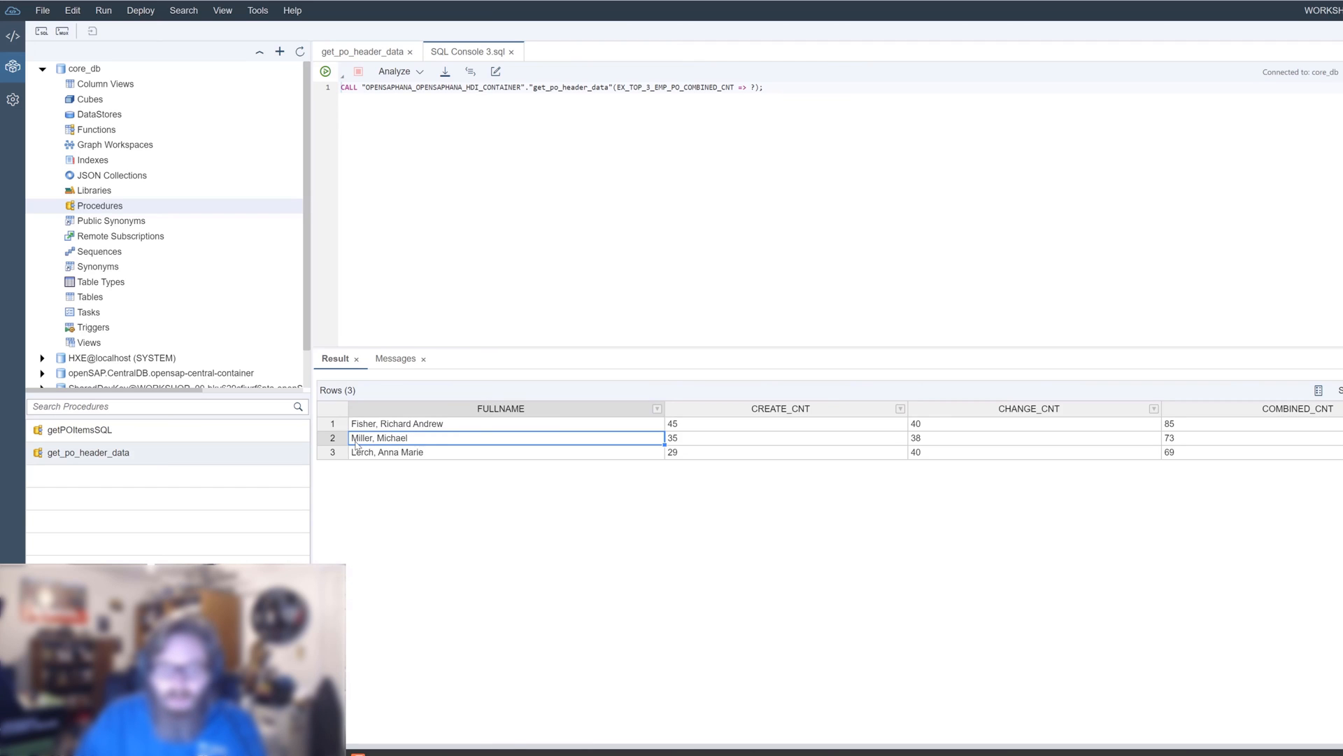
pyautogui.moveTo(368, 461)
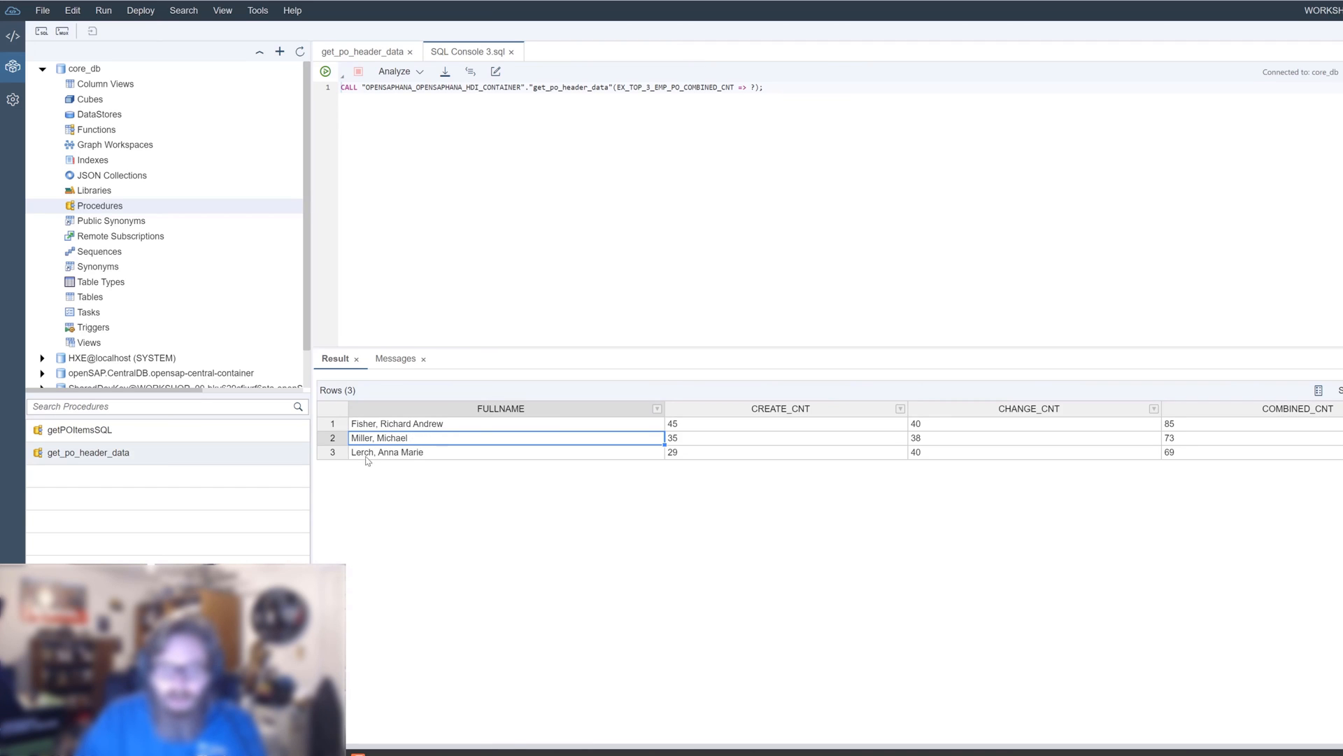